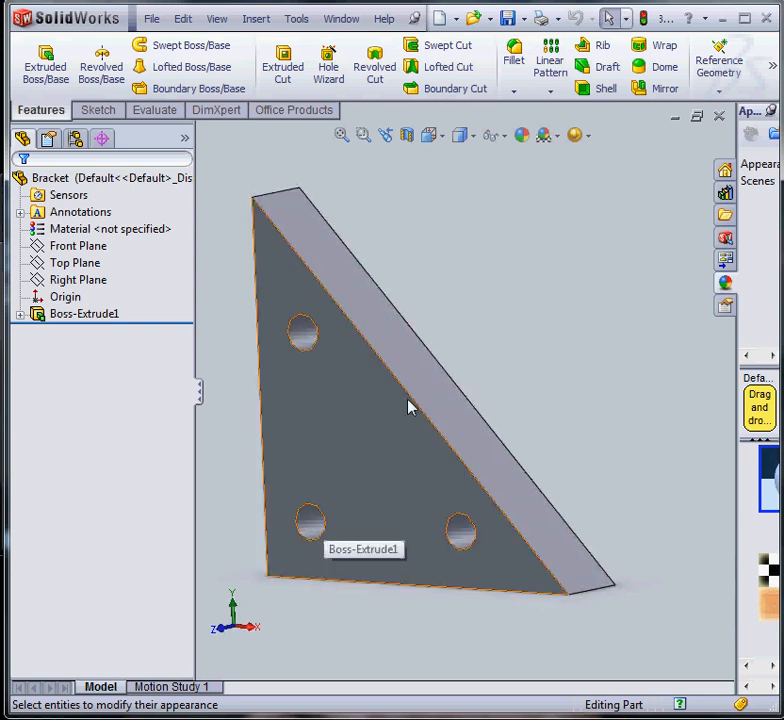
Step: Colour the inside face of one bracket hole red
{"action": "left_click", "coordinate": [84, 312]}
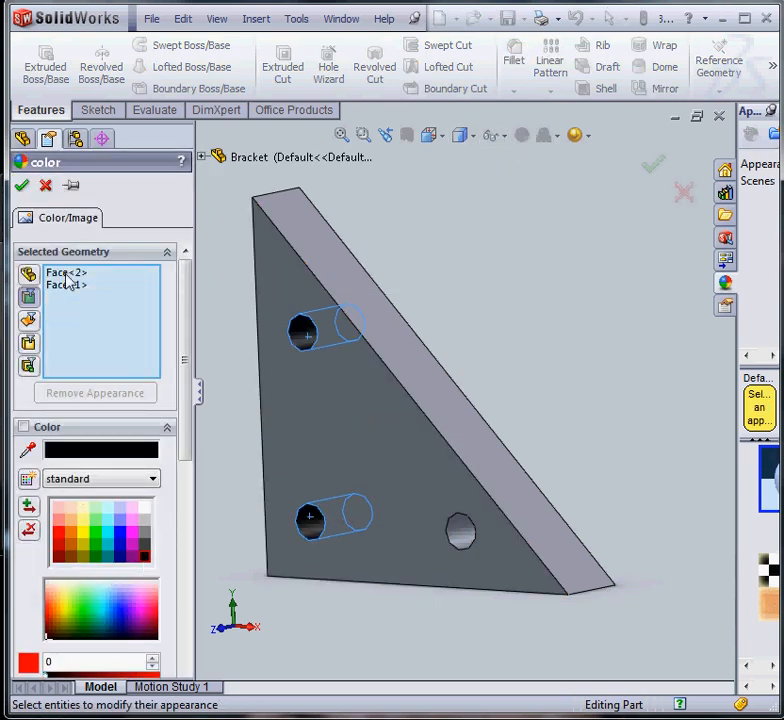
{"action": "left_click", "coordinate": [22, 184]}
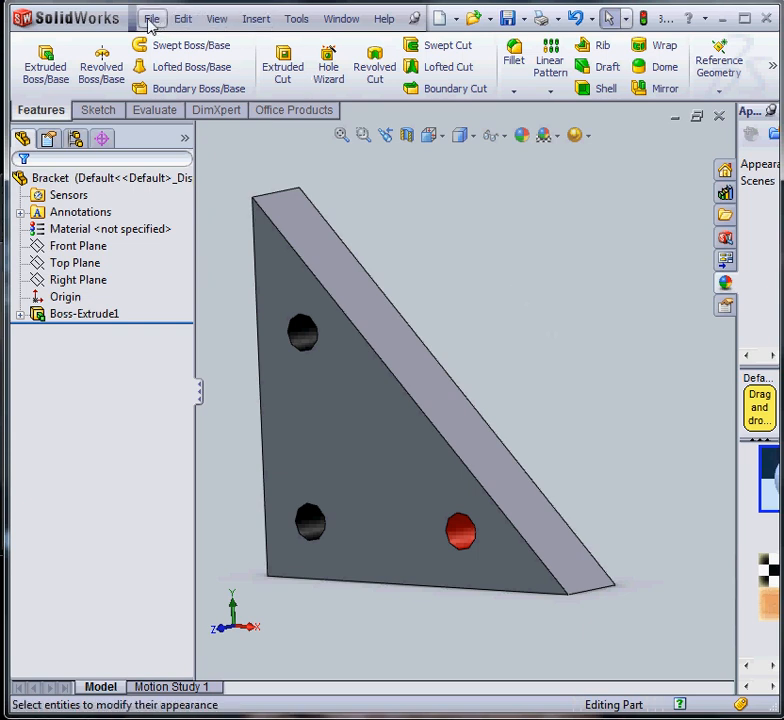
Step: Start Save As with VRML (*.wrl) type and browse into the WRLFiles folder
{"action": "left_click", "coordinate": [152, 18]}
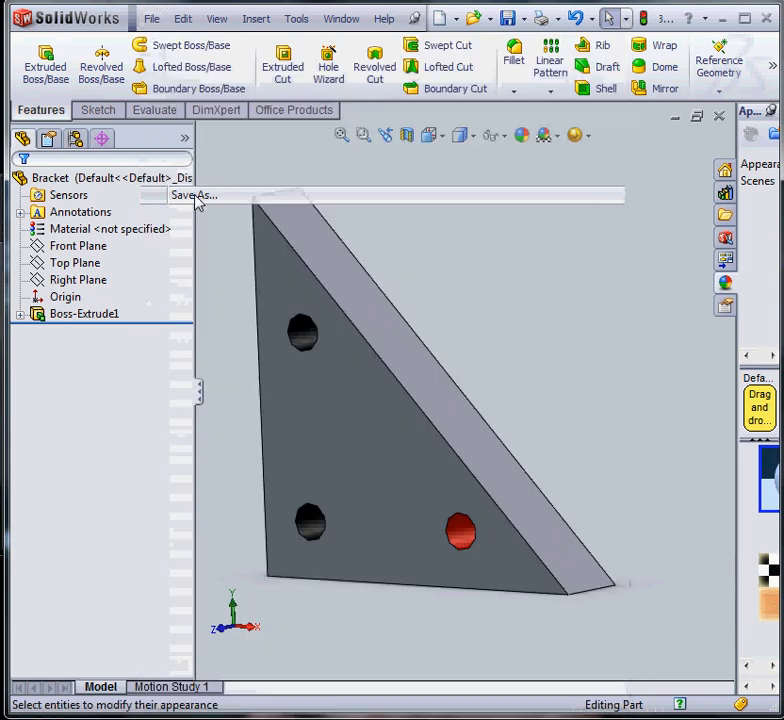
{"action": "left_click", "coordinate": [192, 196]}
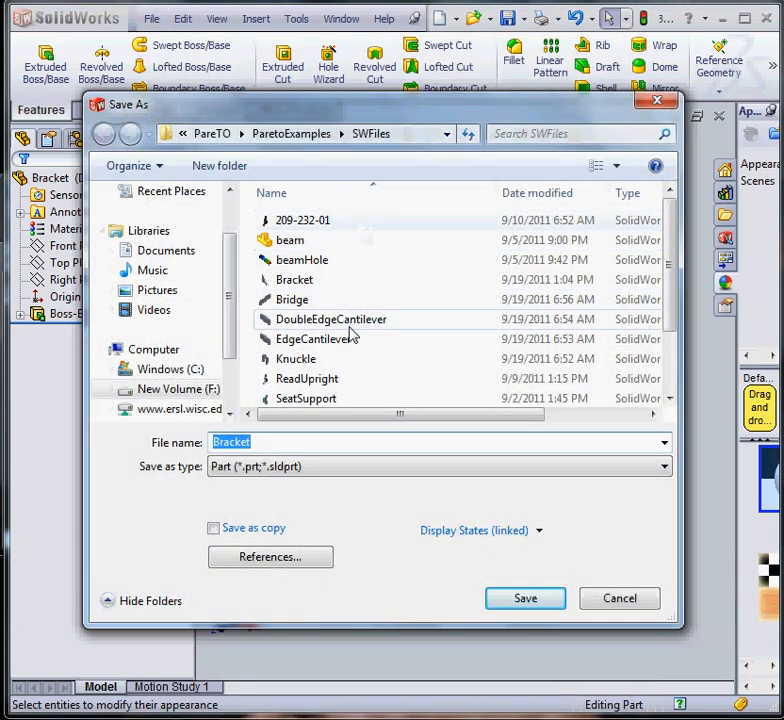
{"action": "left_click", "coordinate": [104, 134]}
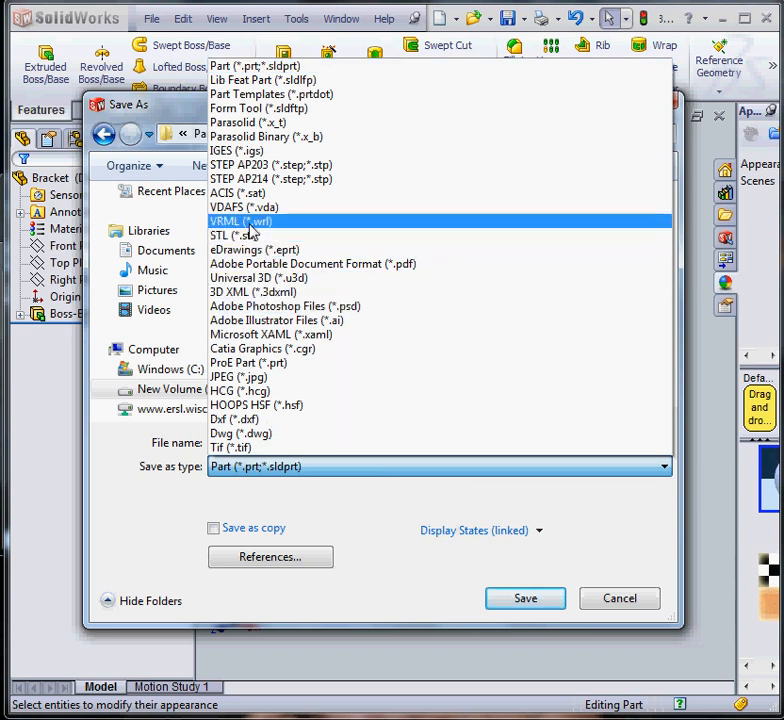
{"action": "left_click", "coordinate": [240, 220]}
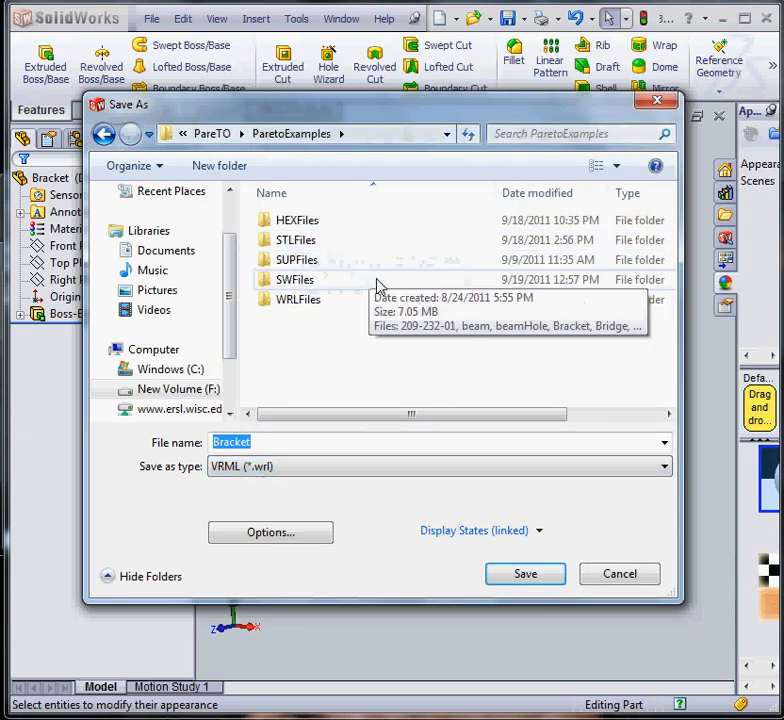
{"action": "left_click", "coordinate": [296, 300]}
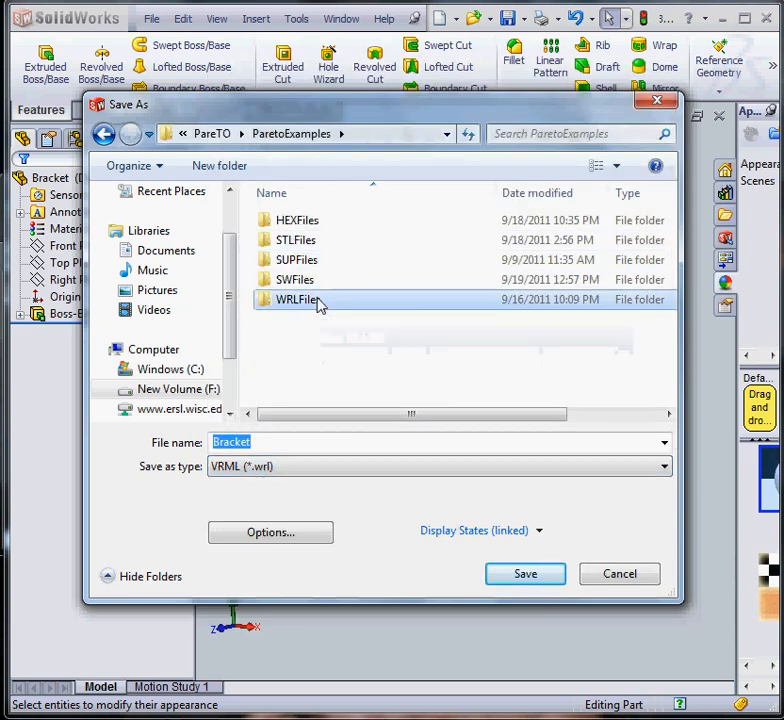
{"action": "double_click", "coordinate": [296, 300]}
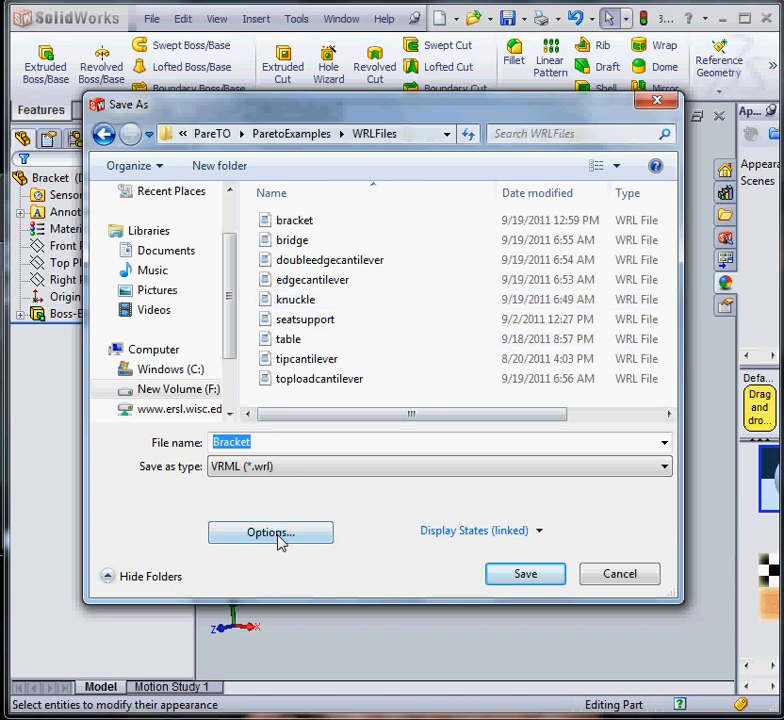
Step: Export the bracket as VRML 97, overwriting the existing bracket.wrl
{"action": "left_click", "coordinate": [270, 532]}
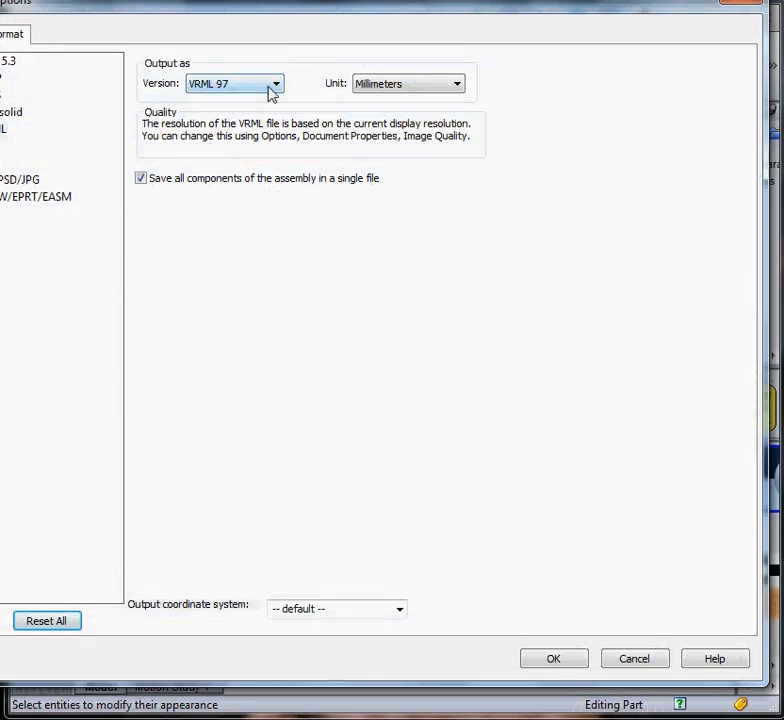
{"action": "left_click", "coordinate": [276, 84]}
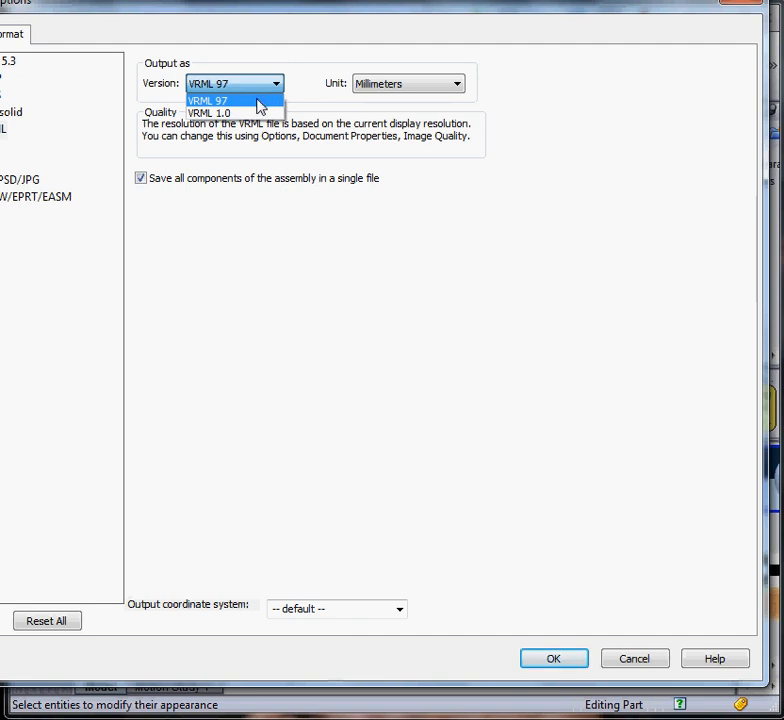
{"action": "left_click", "coordinate": [208, 100]}
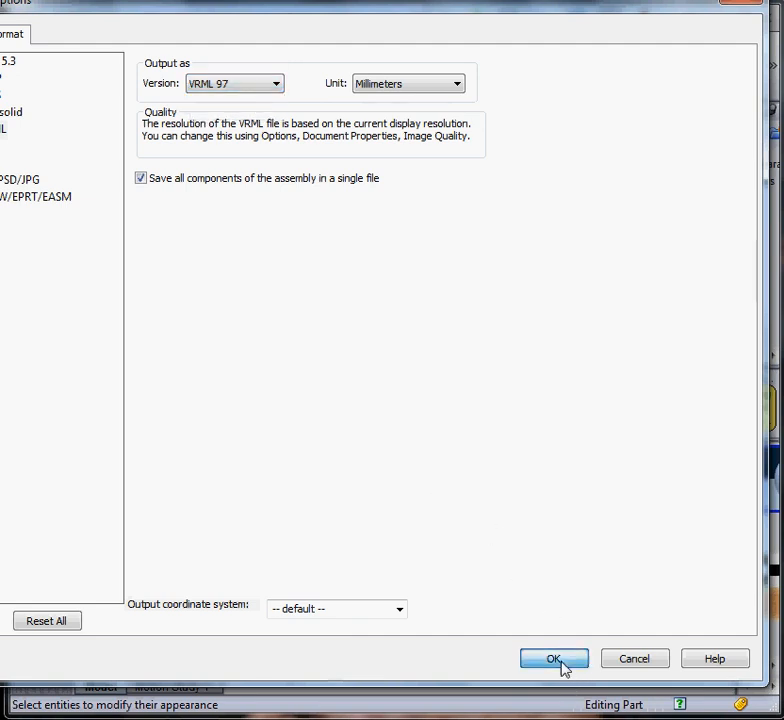
{"action": "left_click", "coordinate": [552, 658]}
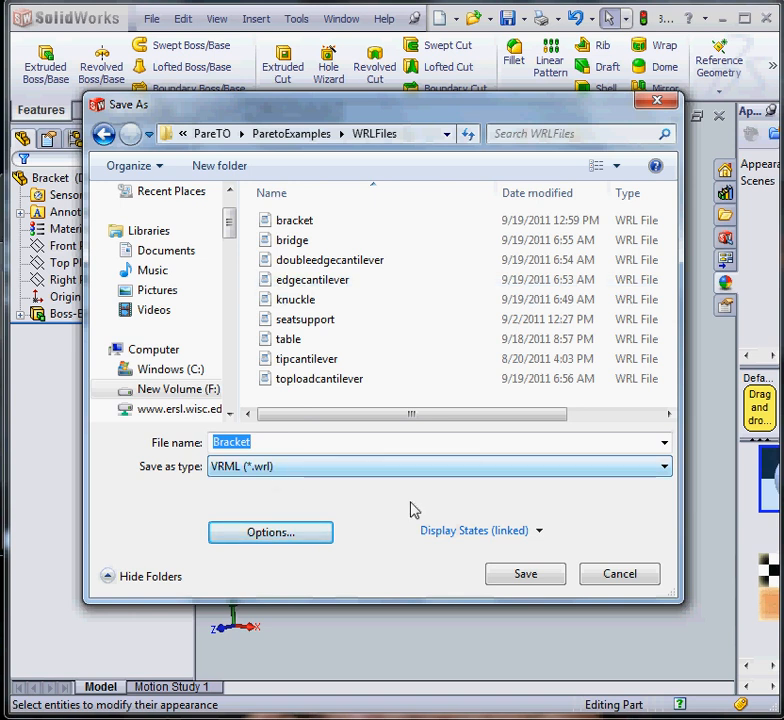
{"action": "left_click", "coordinate": [524, 572]}
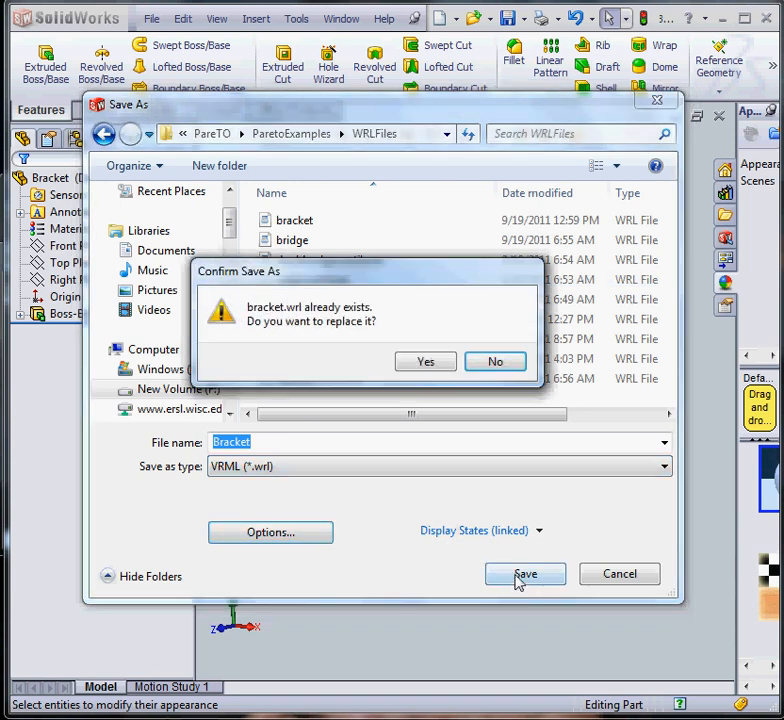
{"action": "left_click", "coordinate": [424, 360]}
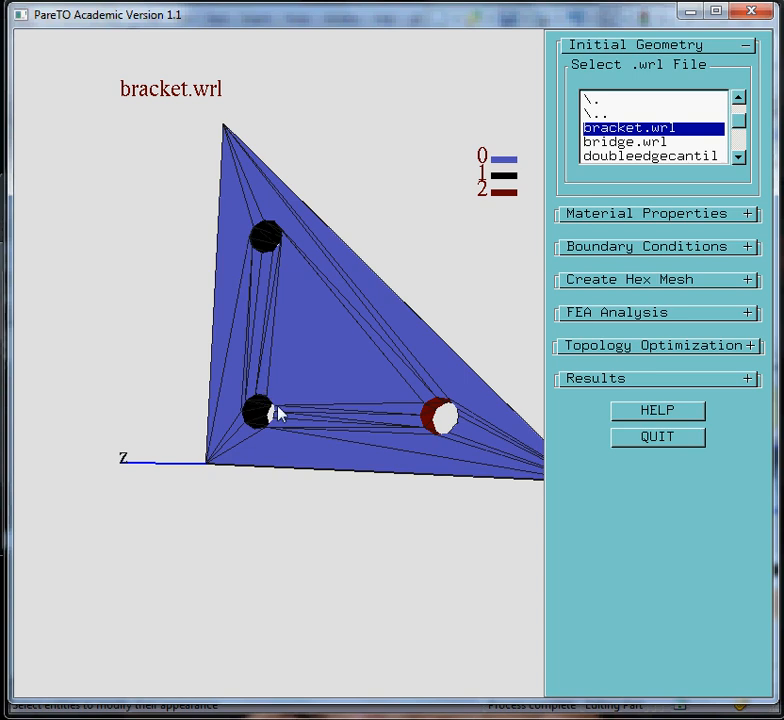
{"action": "mouse_move", "coordinate": [260, 236]}
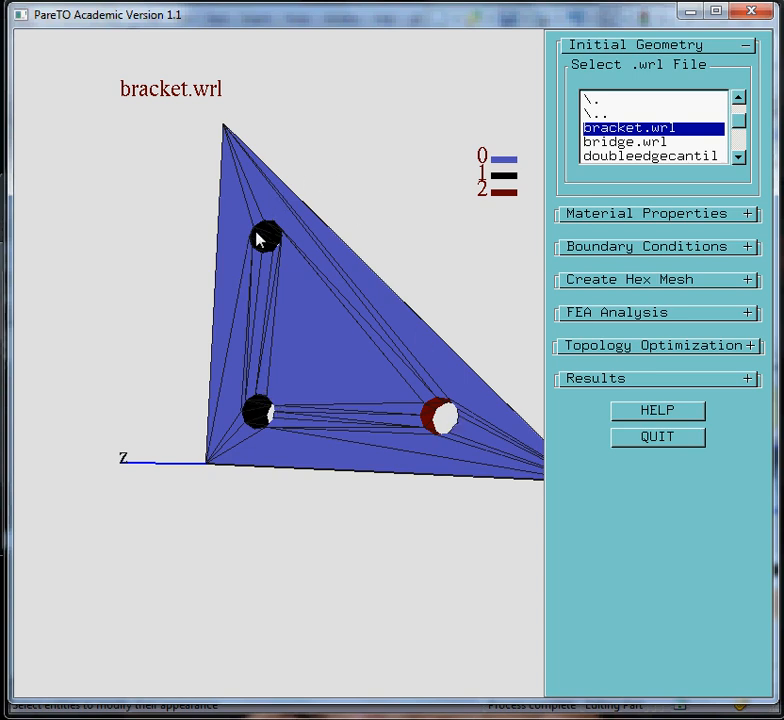
{"action": "mouse_move", "coordinate": [416, 422]}
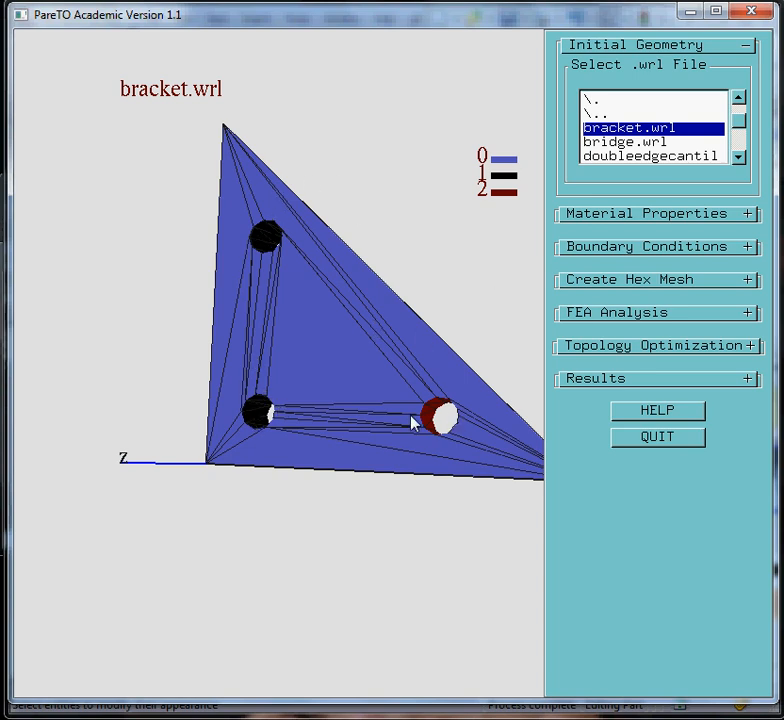
{"action": "mouse_move", "coordinate": [438, 272]}
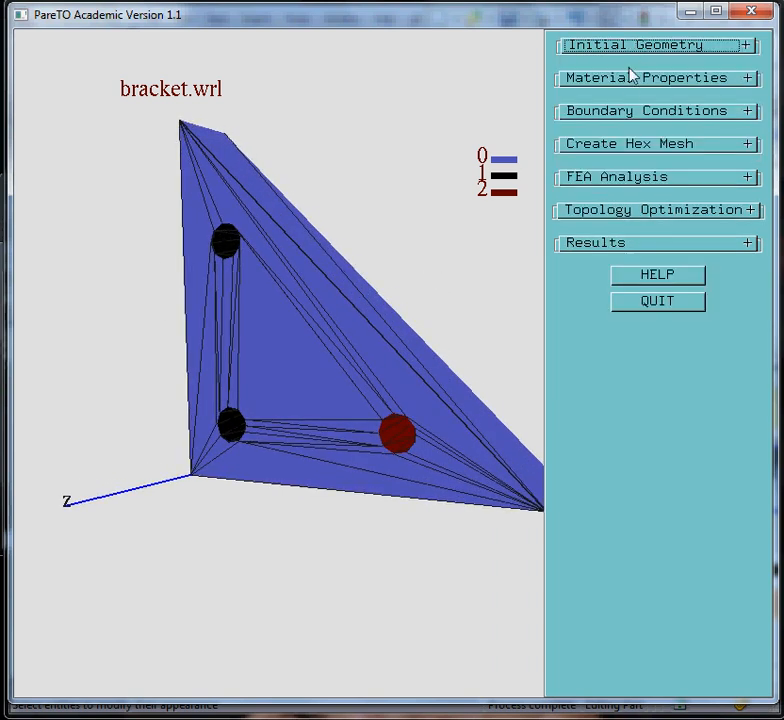
Step: Review the material properties, keeping E at 100.0 and nu at 0.28
{"action": "left_click", "coordinate": [648, 76]}
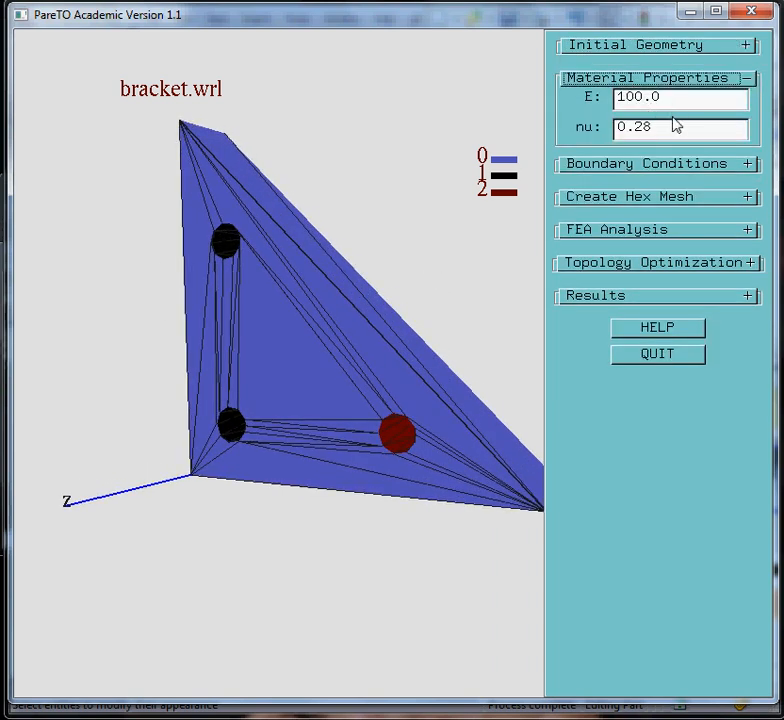
{"action": "mouse_move", "coordinate": [400, 198]}
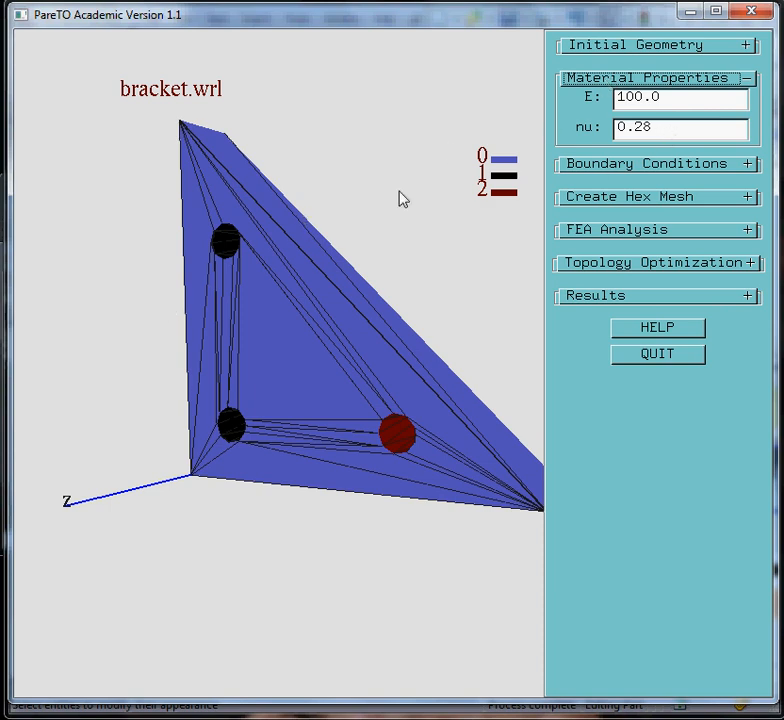
{"action": "left_click", "coordinate": [754, 78]}
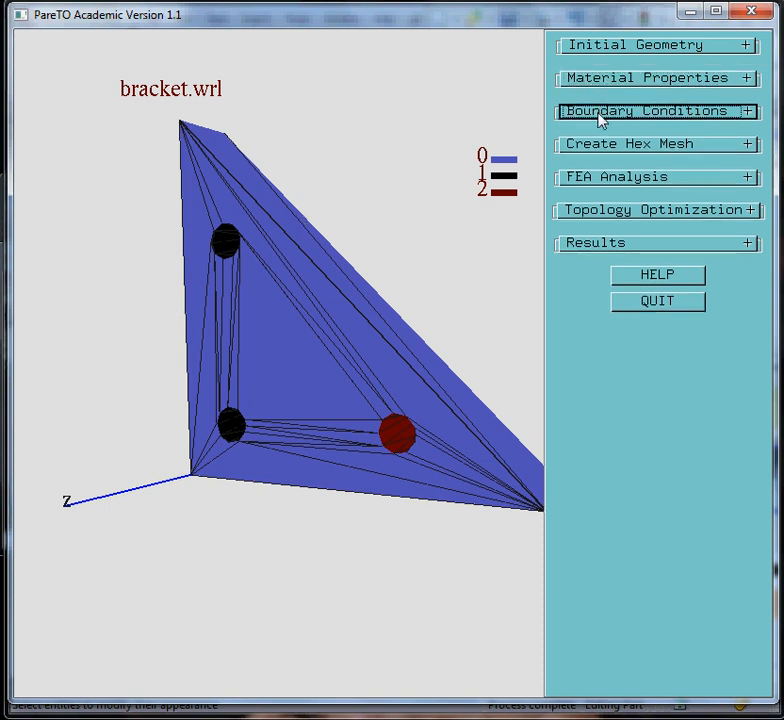
Step: Apply a zero-displacement (Disp, 0.0) boundary condition to face 1
{"action": "left_click", "coordinate": [656, 112]}
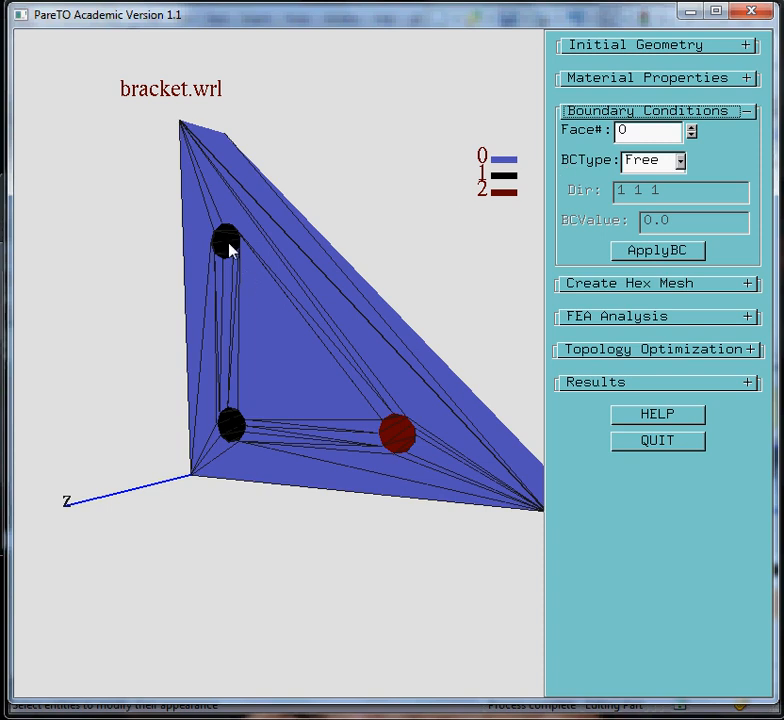
{"action": "mouse_move", "coordinate": [222, 258]}
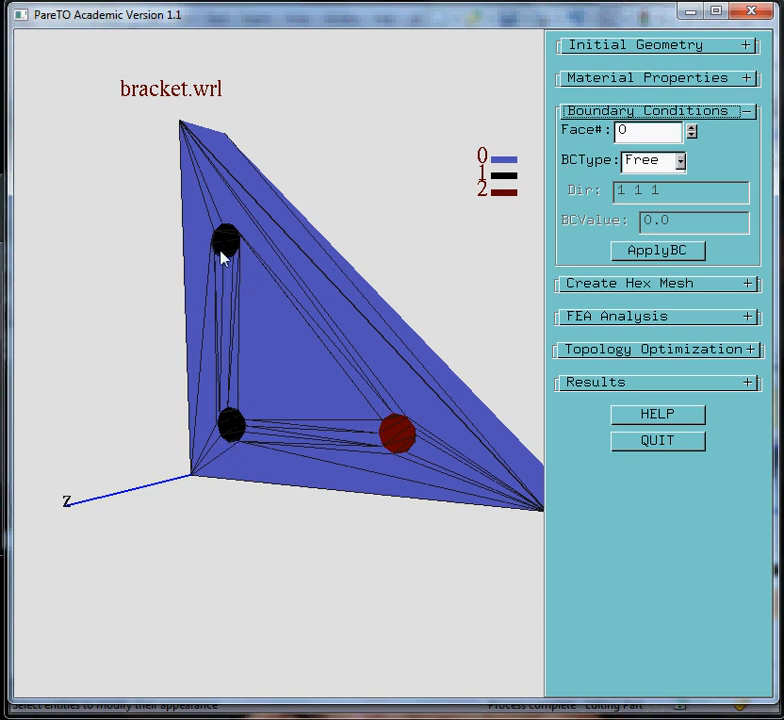
{"action": "mouse_move", "coordinate": [492, 182]}
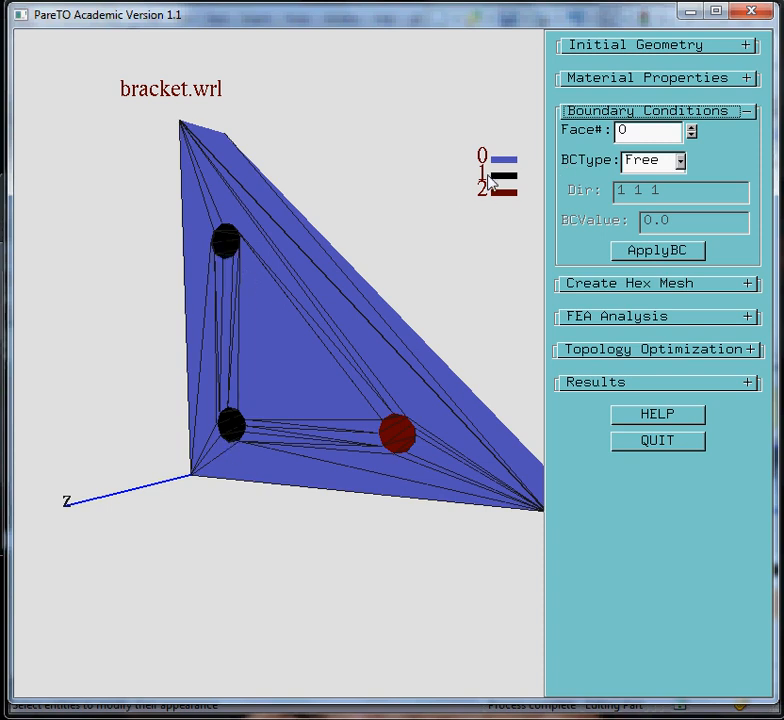
{"action": "mouse_move", "coordinate": [304, 224]}
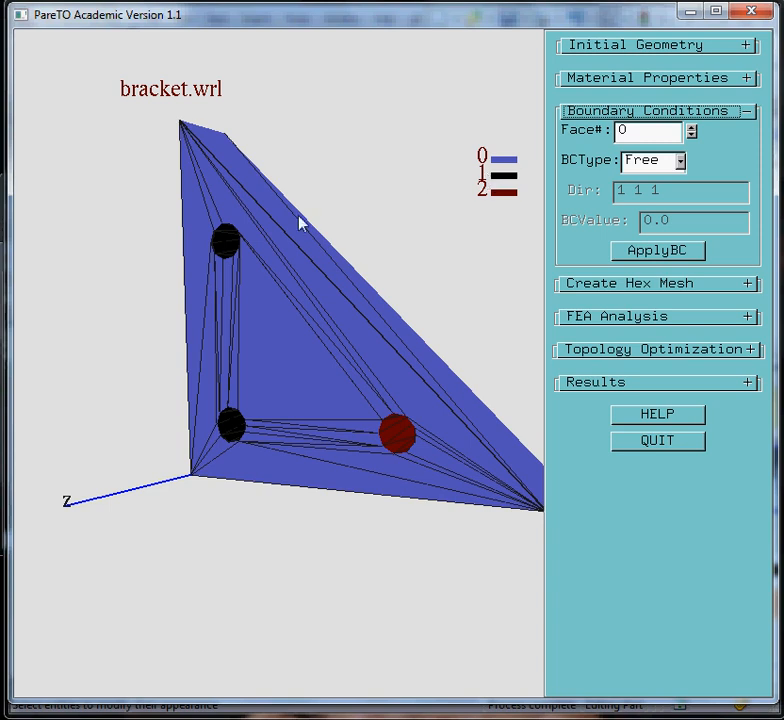
{"action": "mouse_move", "coordinate": [232, 420]}
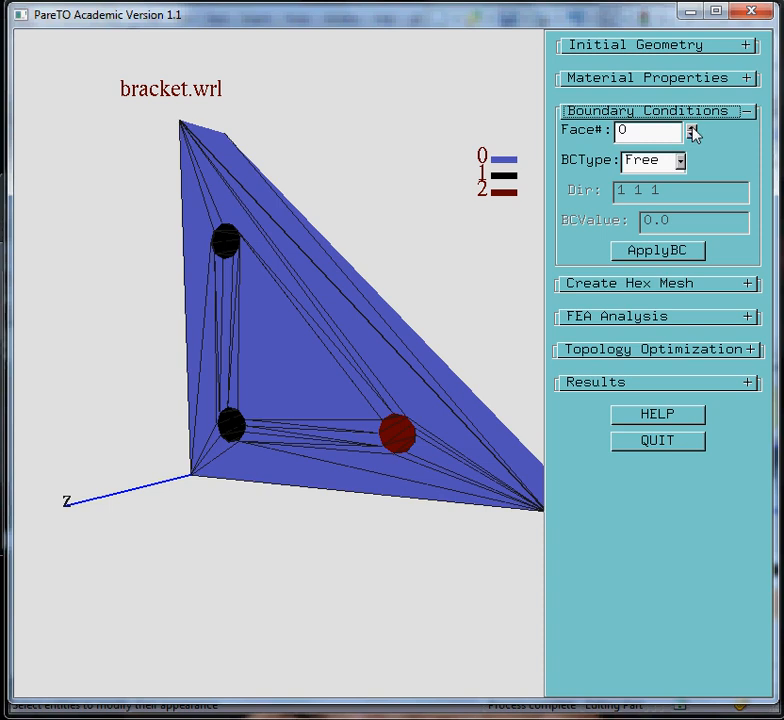
{"action": "left_click", "coordinate": [682, 160]}
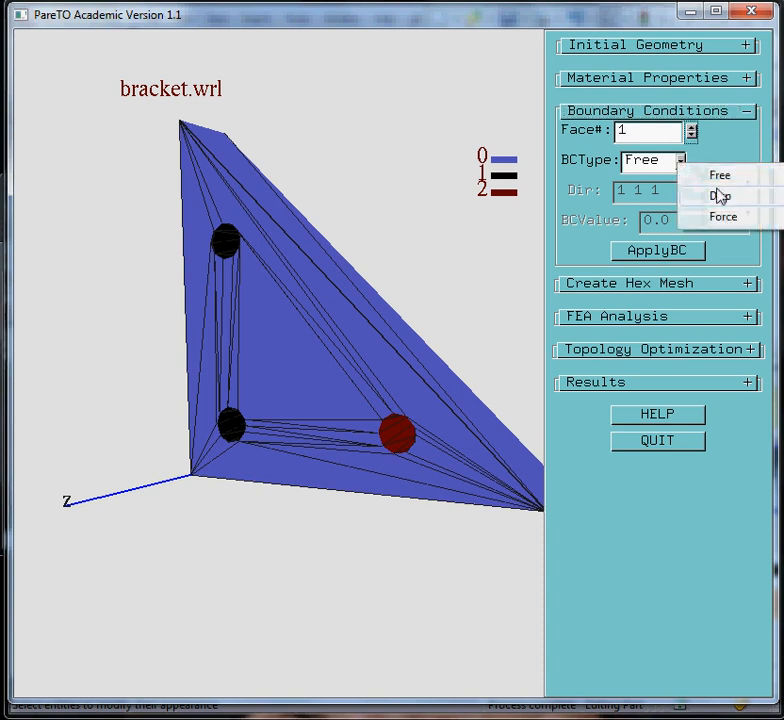
{"action": "left_click", "coordinate": [718, 196]}
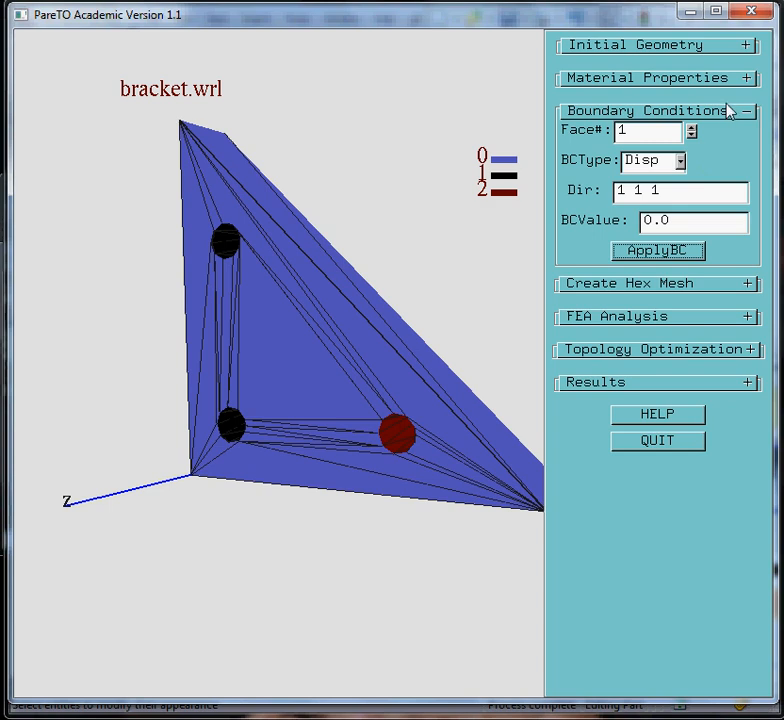
{"action": "left_click", "coordinate": [692, 126]}
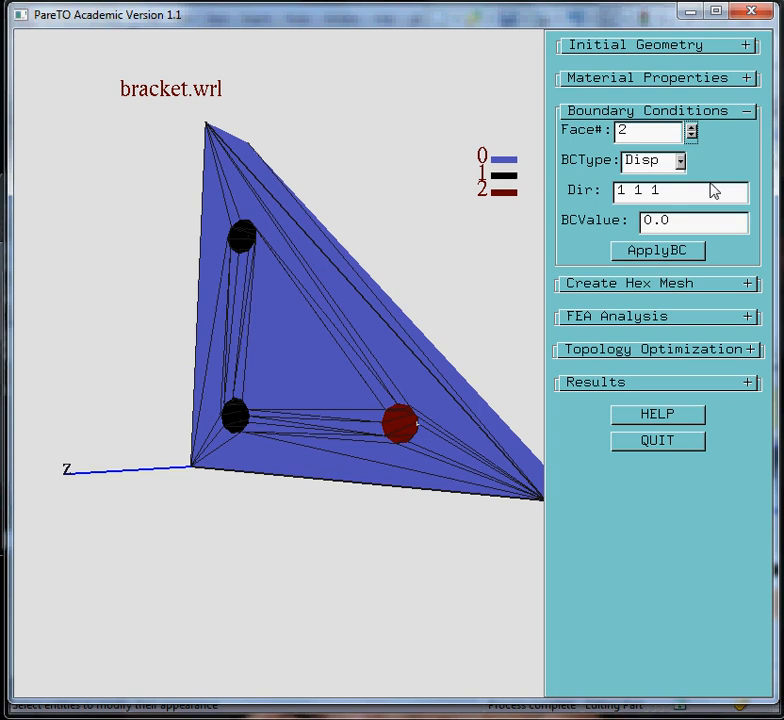
Step: Set face 2 to a Force load of 100.0 along direction 0 -1 0
{"action": "triple_click", "coordinate": [680, 190]}
{"action": "type", "text": "0 -1 0"}
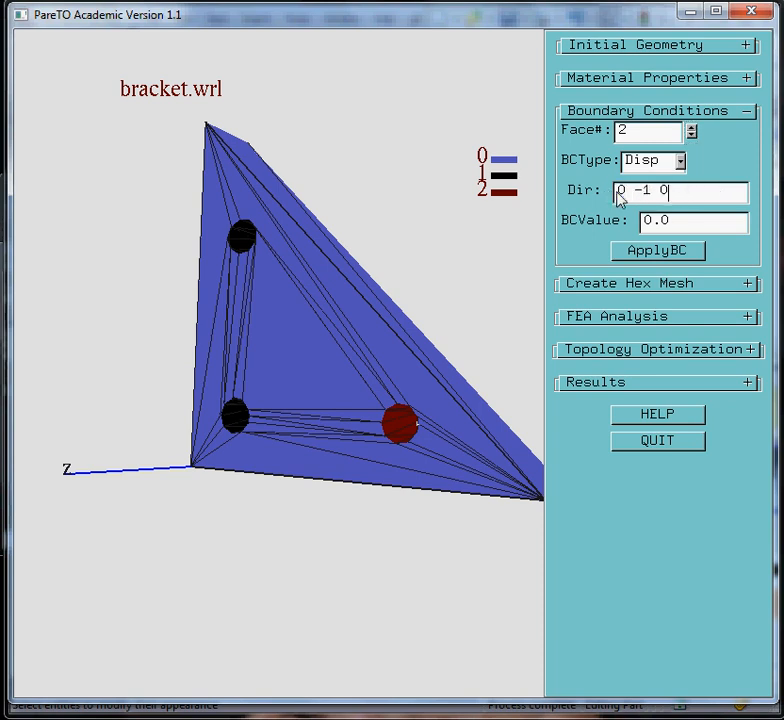
{"action": "left_click", "coordinate": [680, 160]}
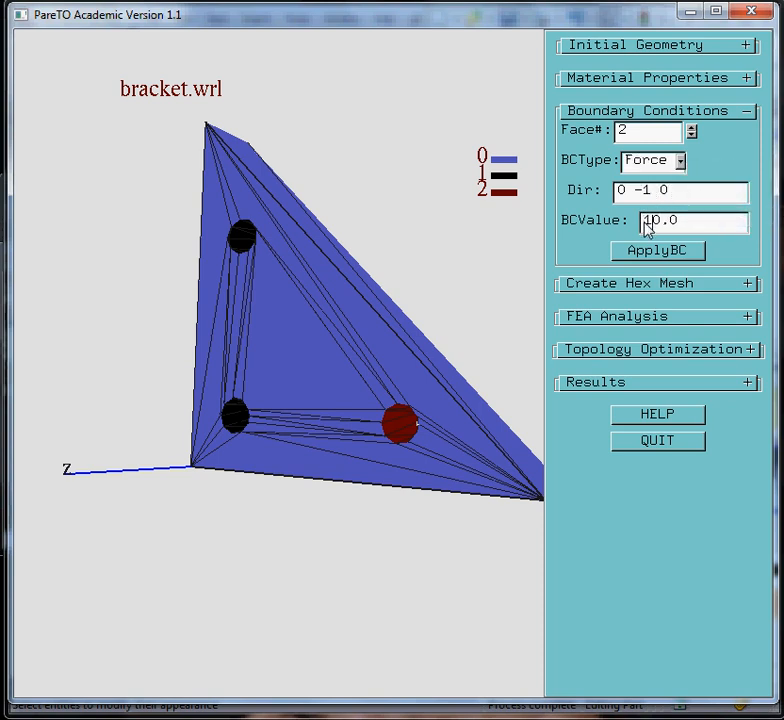
{"action": "type", "text": "100.0"}
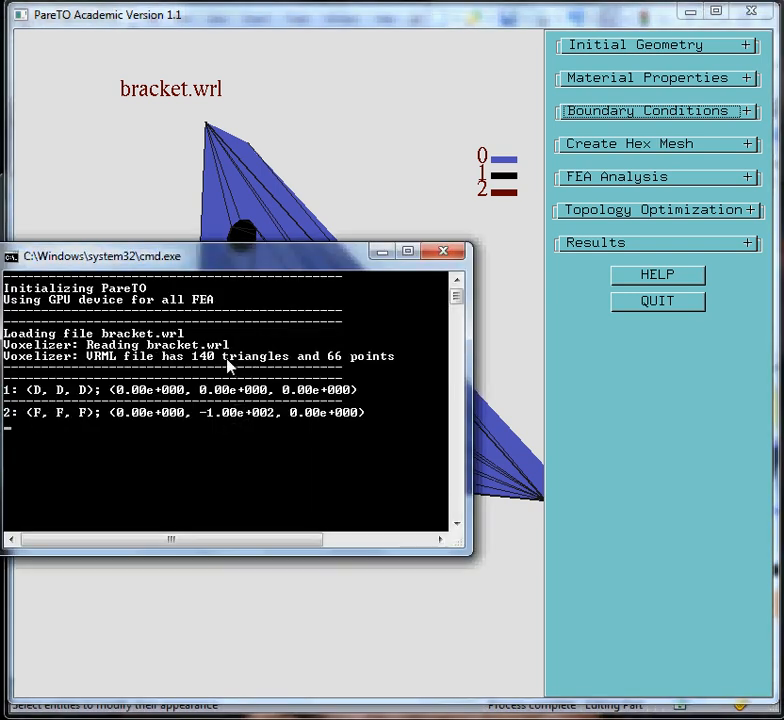
{"action": "mouse_move", "coordinate": [352, 370]}
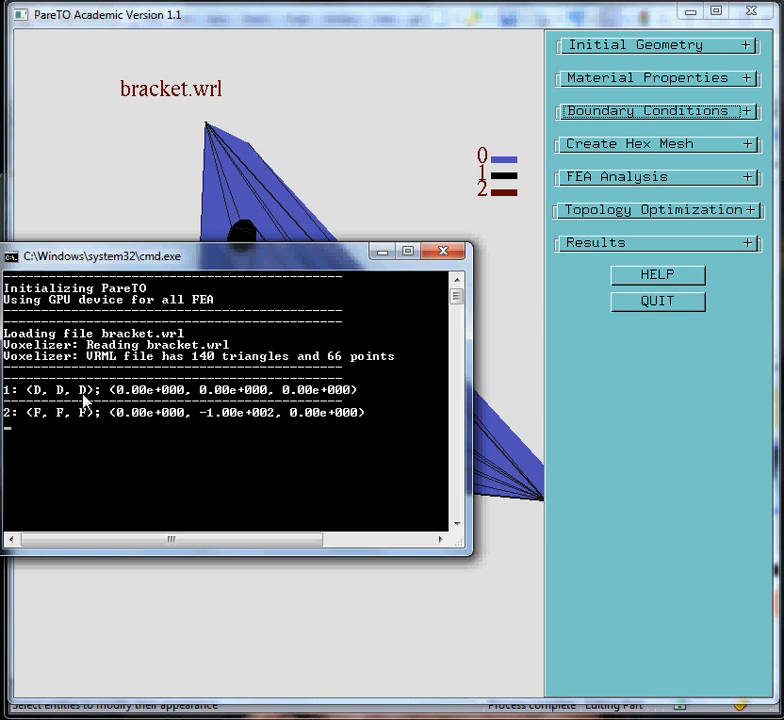
{"action": "mouse_move", "coordinate": [344, 396]}
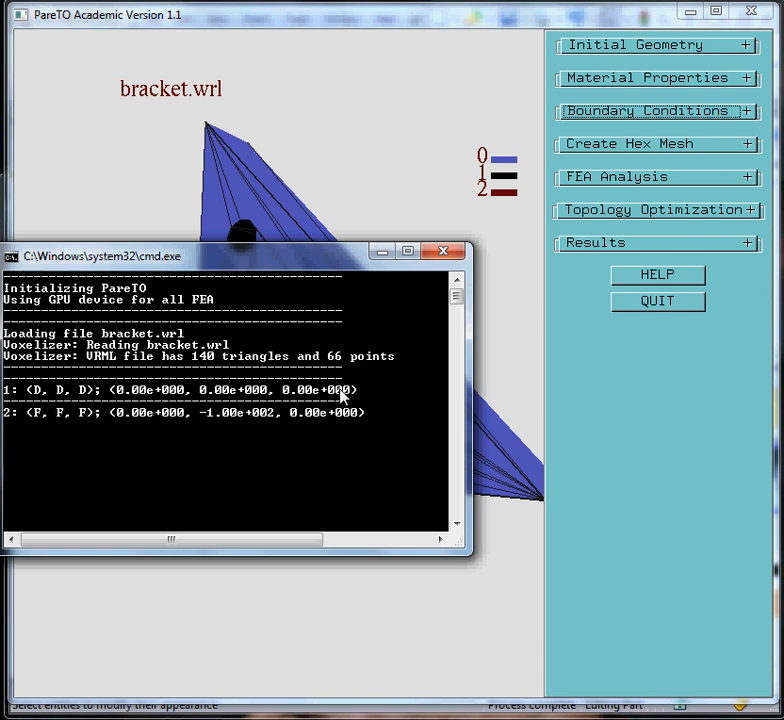
{"action": "mouse_move", "coordinate": [12, 420]}
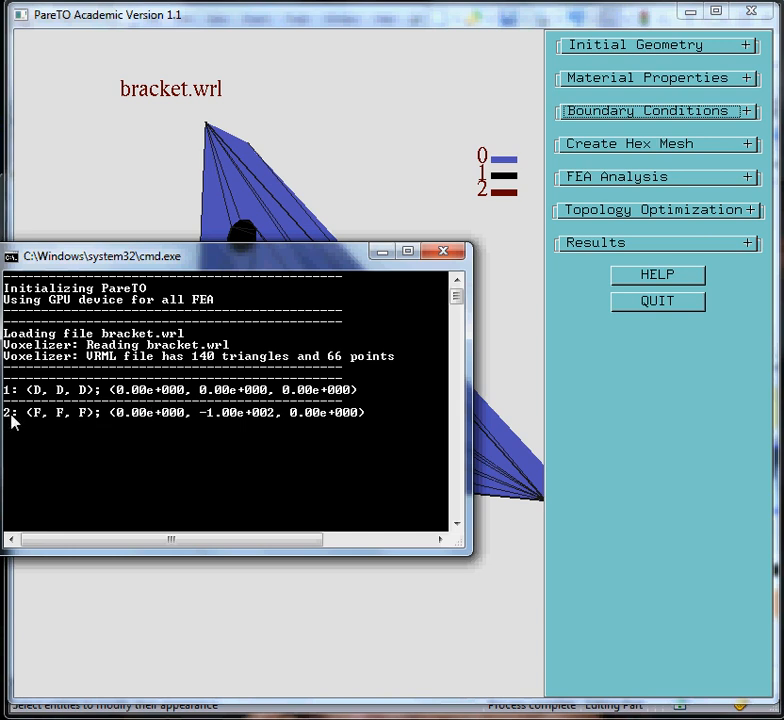
{"action": "mouse_move", "coordinate": [168, 422]}
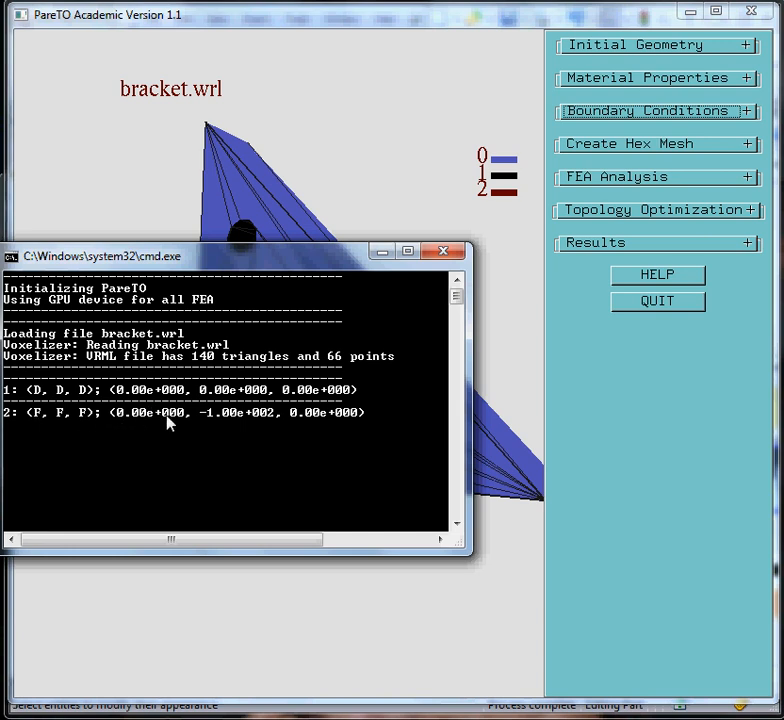
{"action": "mouse_move", "coordinate": [268, 420]}
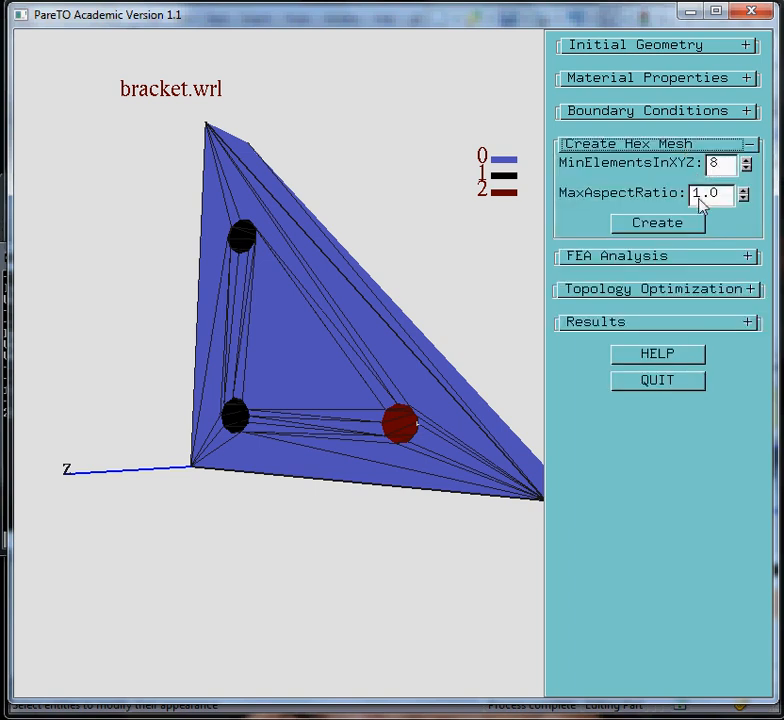
{"action": "mouse_move", "coordinate": [650, 230]}
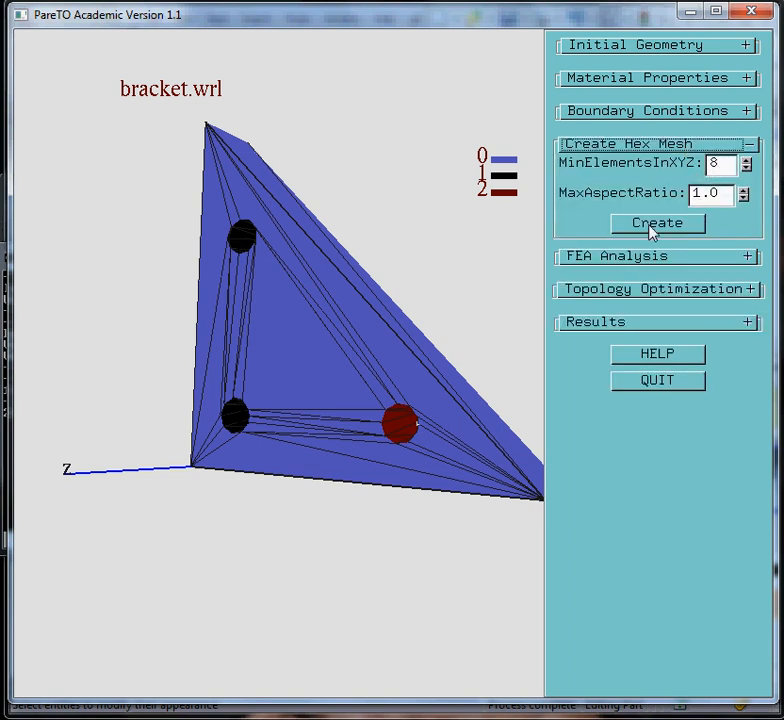
Step: Create the hex mesh with 8 minimum elements per axis, yielding about 5952 elements
{"action": "left_click", "coordinate": [656, 224]}
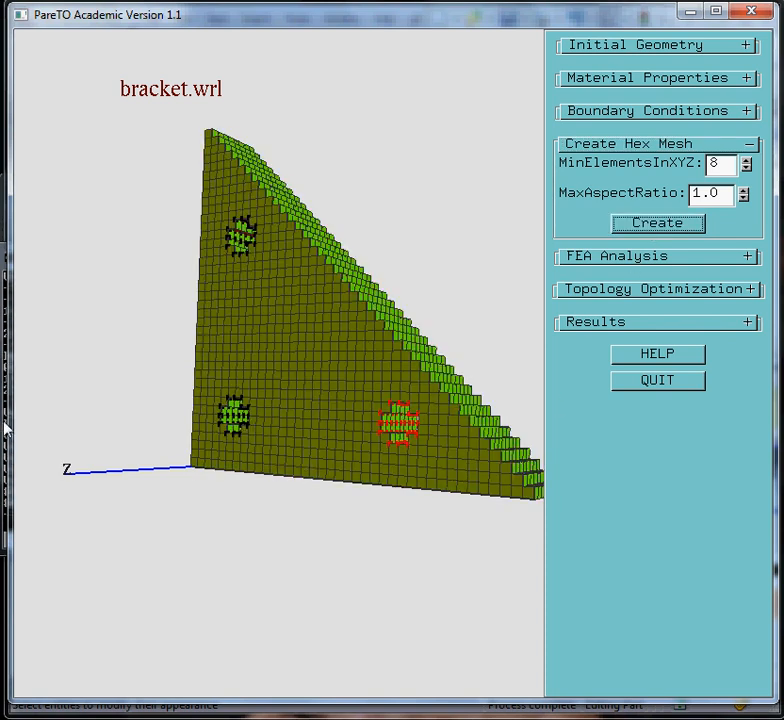
{"action": "left_click", "coordinate": [656, 224]}
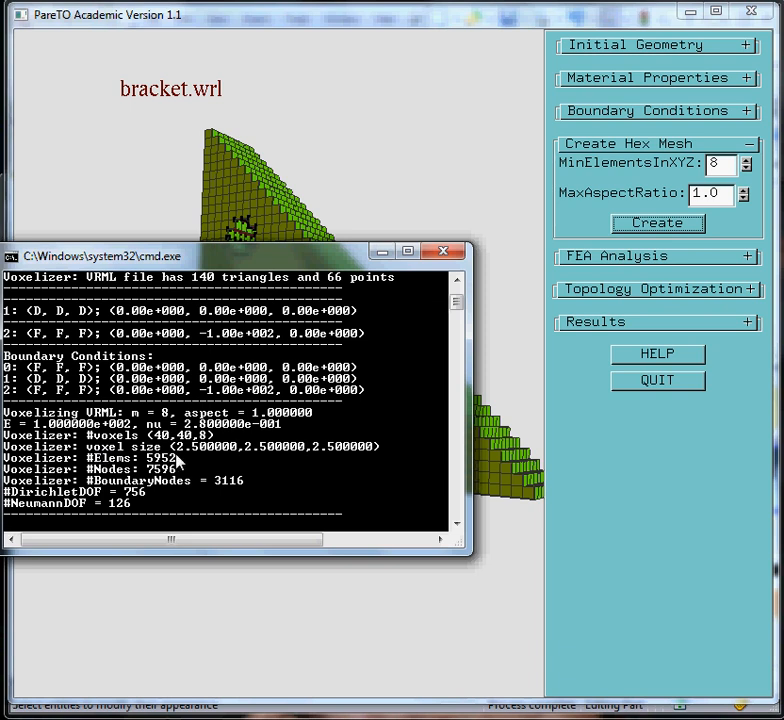
{"action": "mouse_move", "coordinate": [148, 482]}
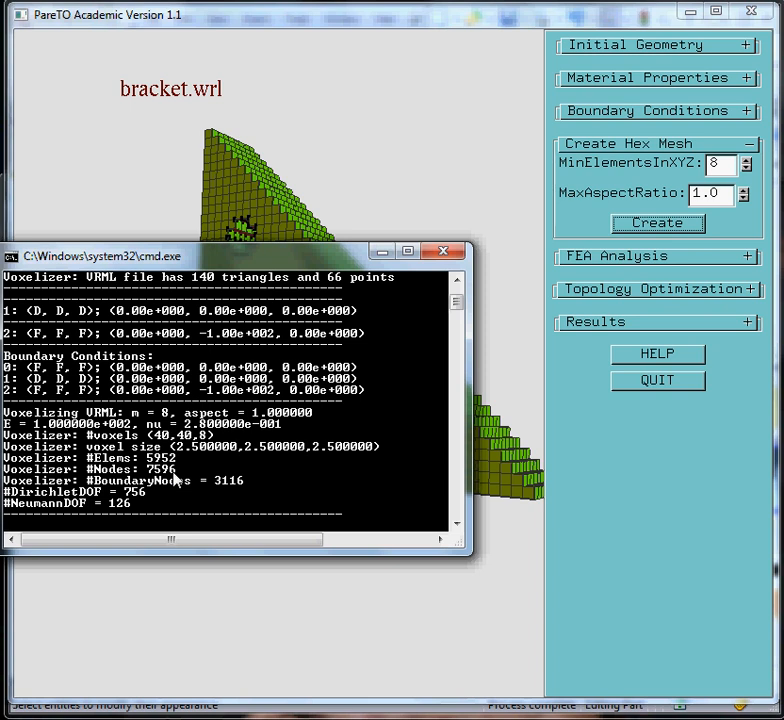
{"action": "mouse_move", "coordinate": [176, 480]}
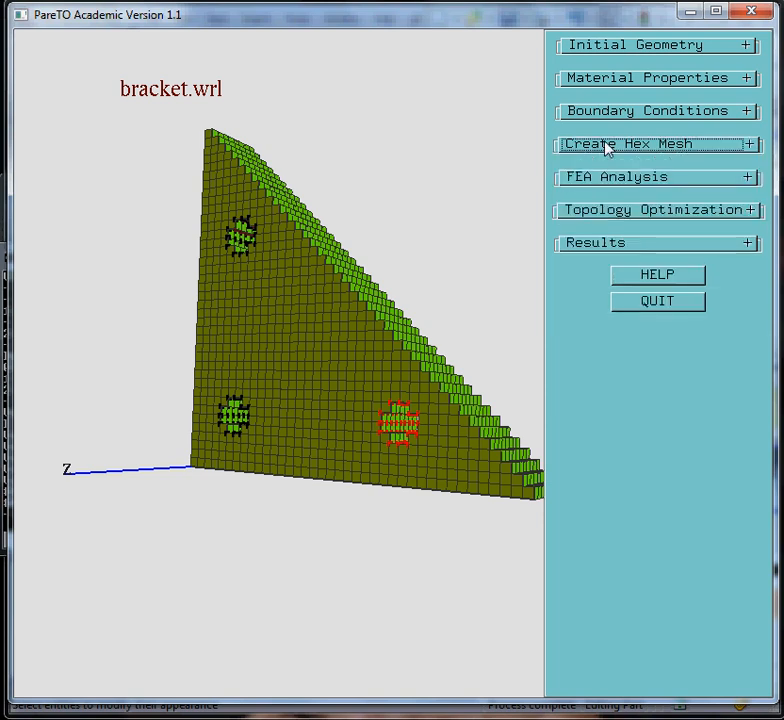
{"action": "mouse_move", "coordinate": [624, 184]}
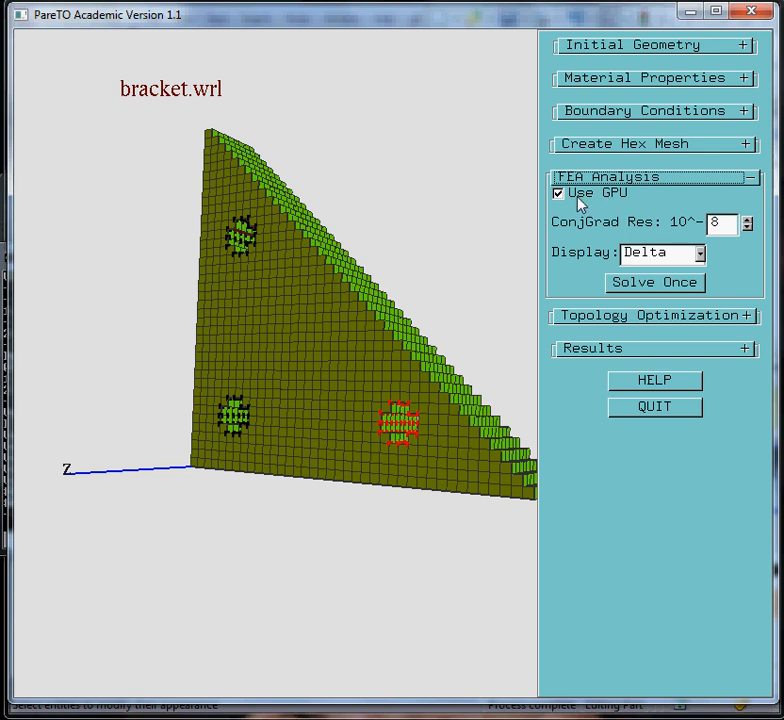
{"action": "mouse_move", "coordinate": [624, 204]}
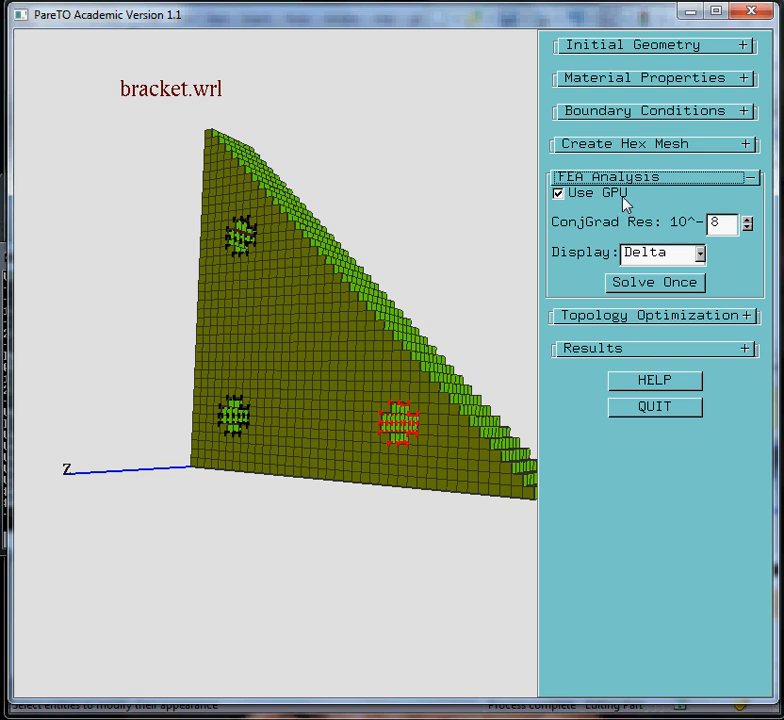
{"action": "mouse_move", "coordinate": [564, 200]}
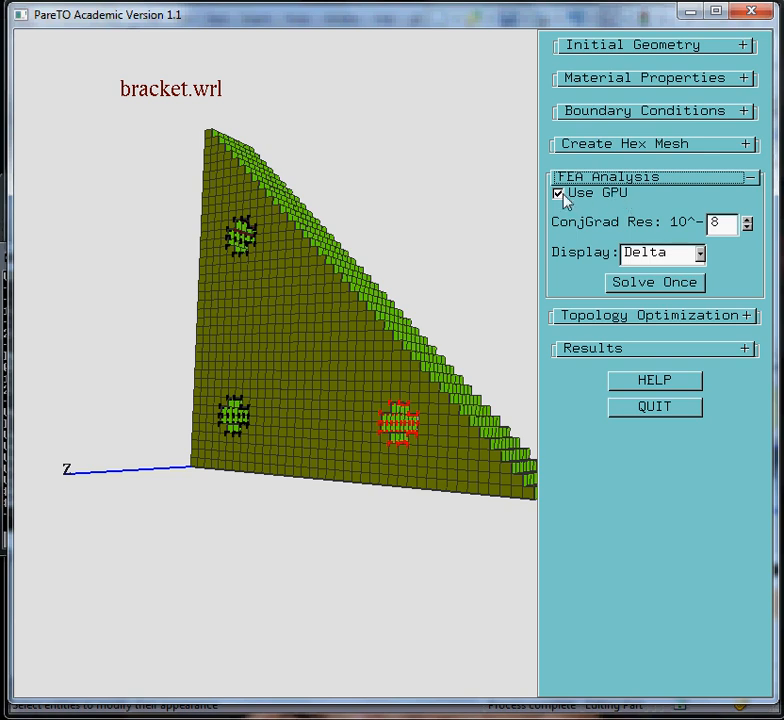
Step: Run a single FEA solve with Delta display, verify GPU and CPU results, and keep GPU solving on
{"action": "left_click", "coordinate": [560, 192]}
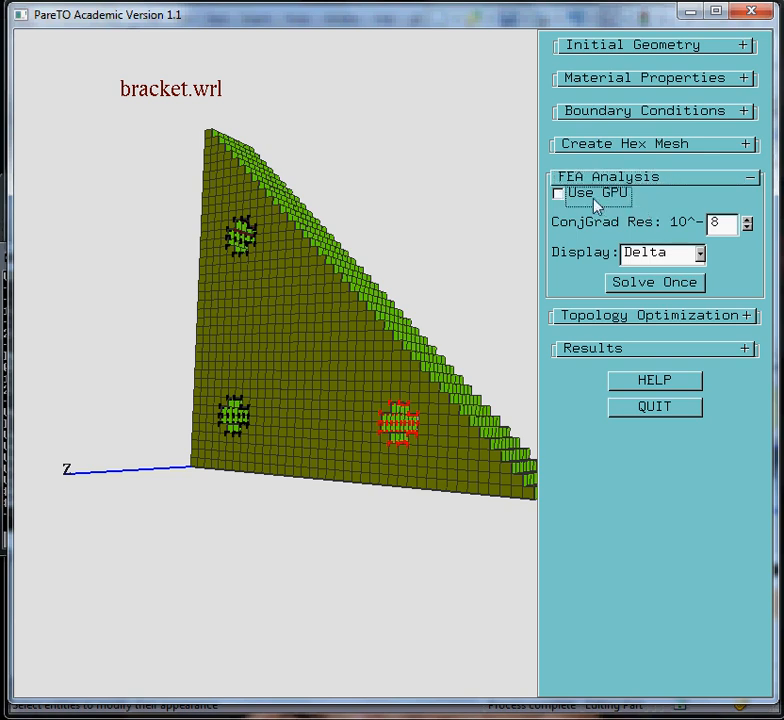
{"action": "left_click", "coordinate": [558, 194]}
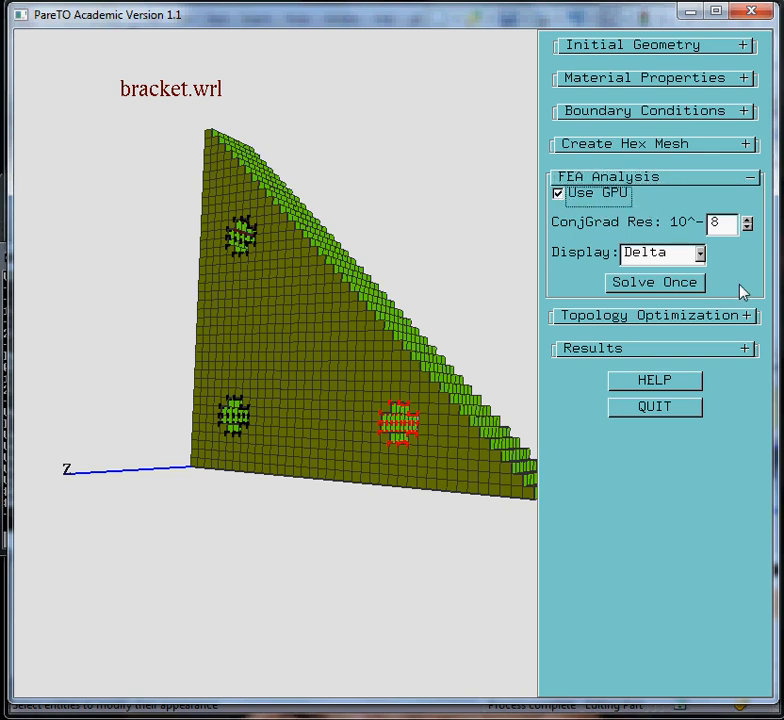
{"action": "left_click", "coordinate": [656, 282]}
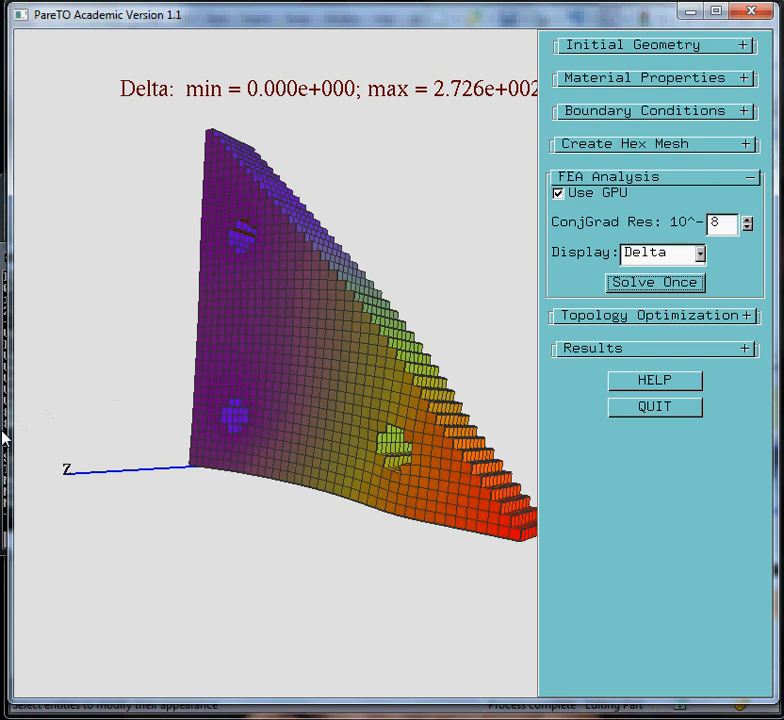
{"action": "left_click", "coordinate": [656, 282]}
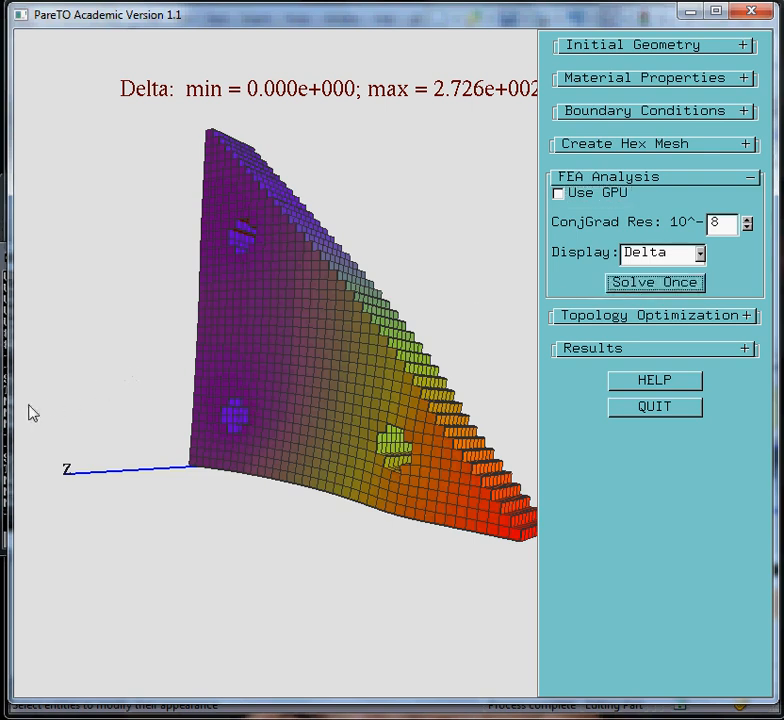
{"action": "left_click", "coordinate": [656, 282]}
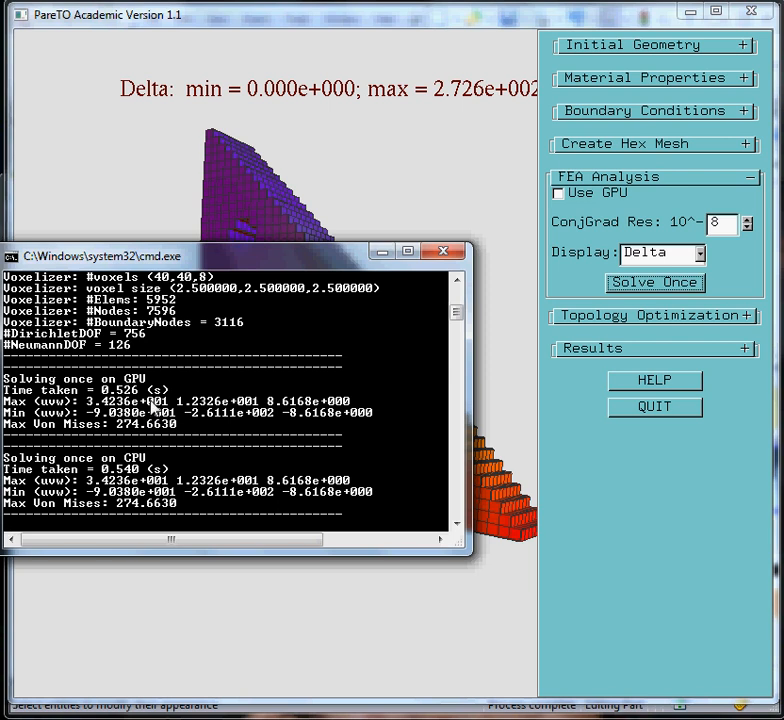
{"action": "mouse_move", "coordinate": [148, 388]}
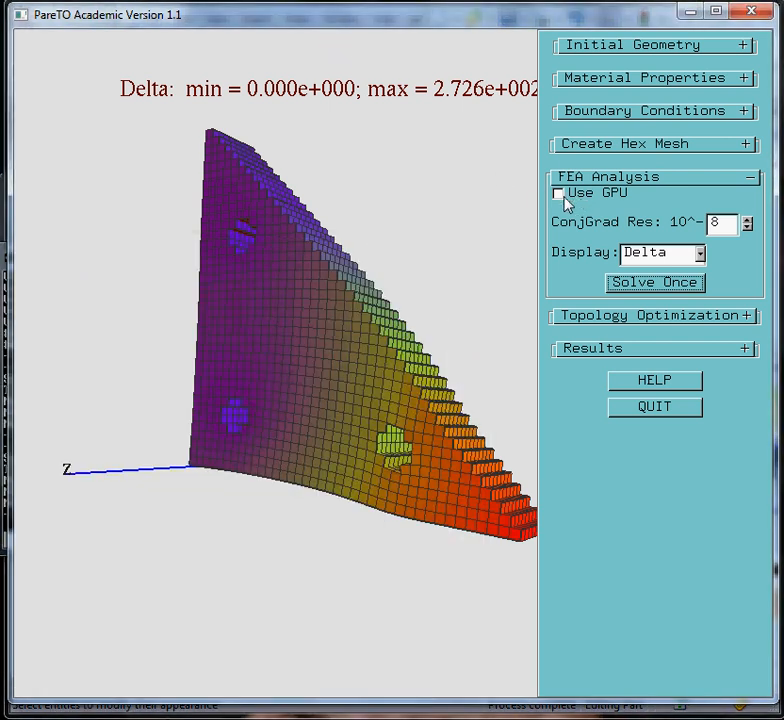
{"action": "left_click", "coordinate": [556, 192]}
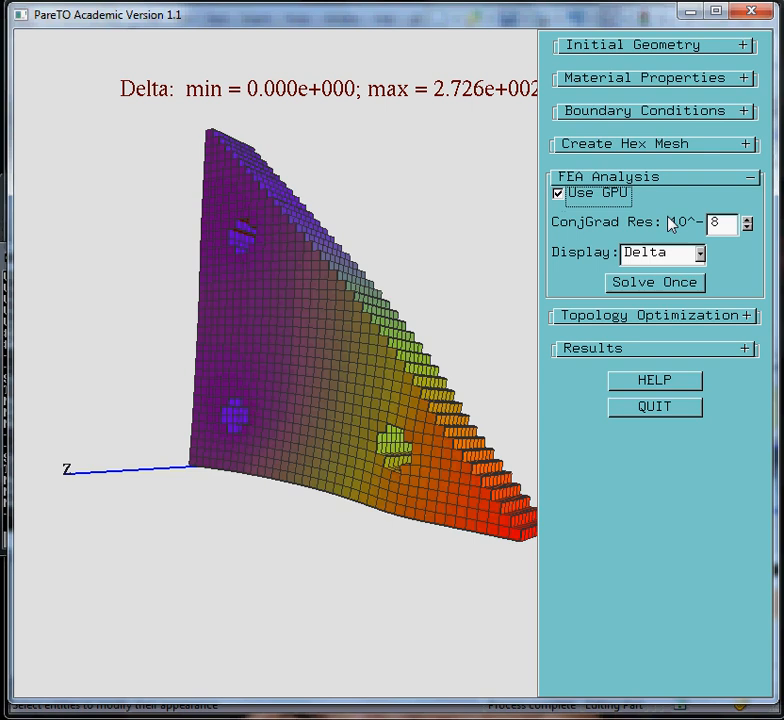
{"action": "left_click", "coordinate": [752, 176]}
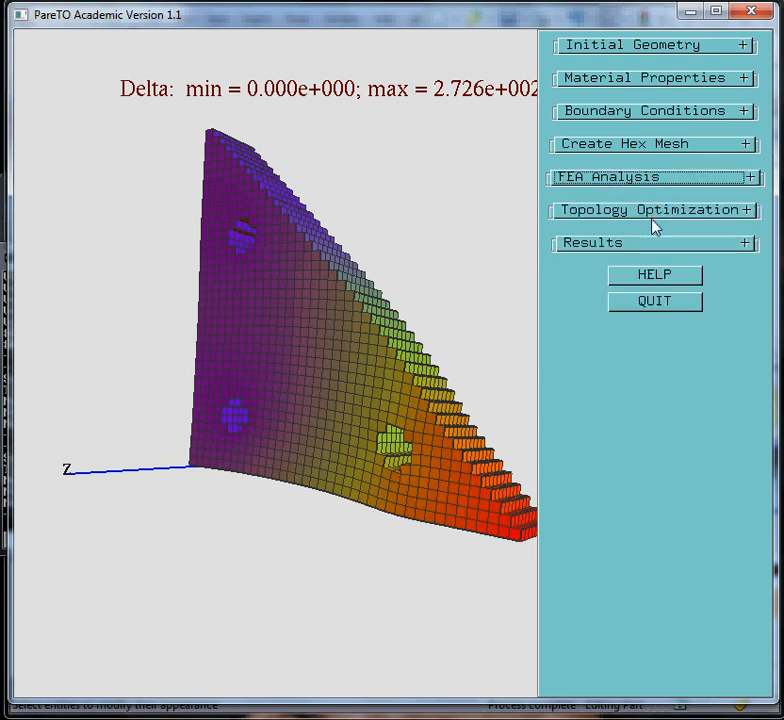
Step: Optimize the topology to 50% volume, then rerun with Desired Volume 40%
{"action": "left_click", "coordinate": [656, 210]}
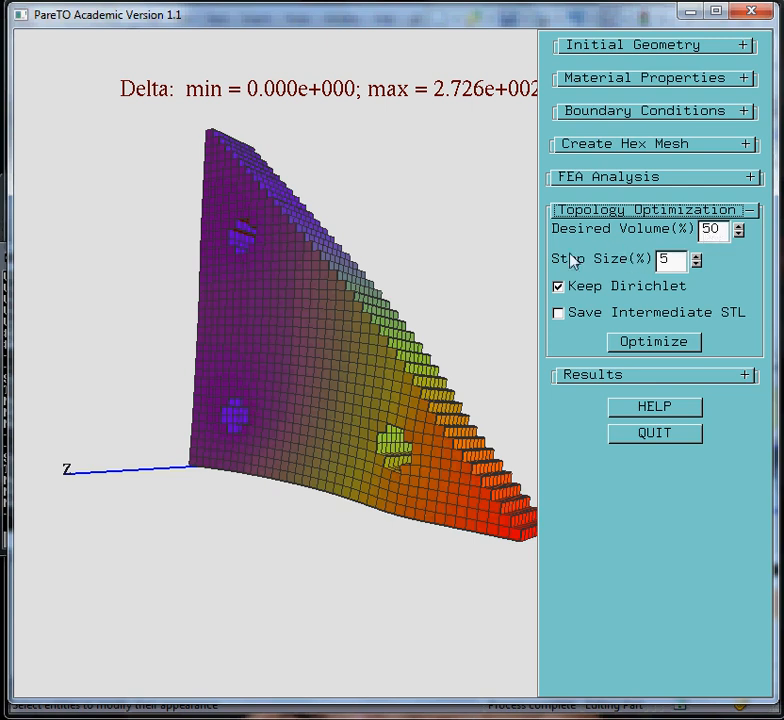
{"action": "mouse_move", "coordinate": [696, 316]}
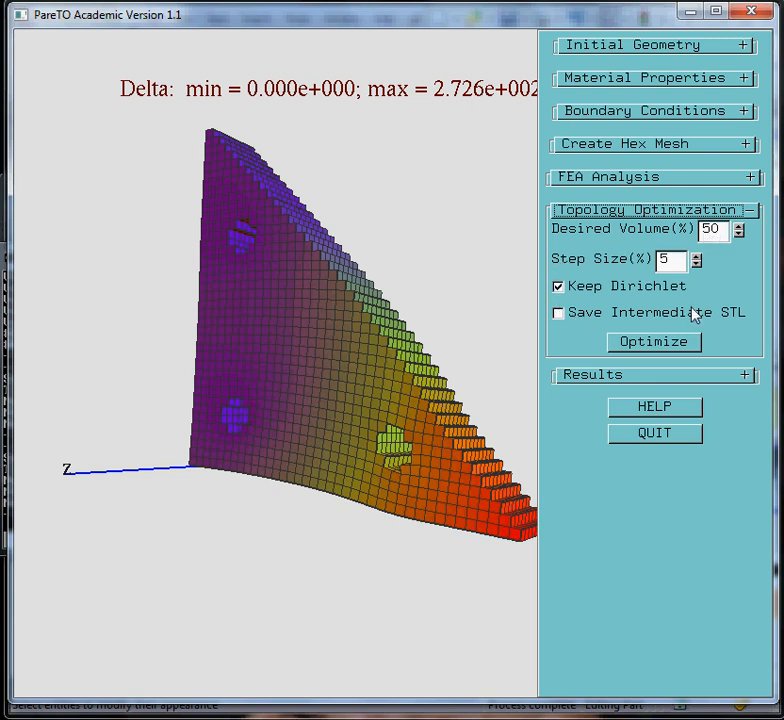
{"action": "mouse_move", "coordinate": [700, 330]}
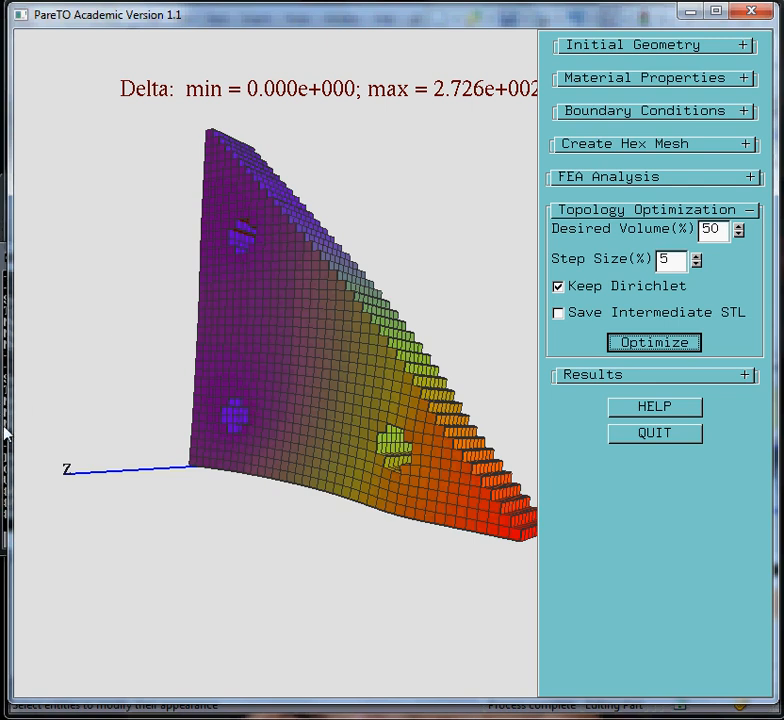
{"action": "left_click", "coordinate": [654, 342]}
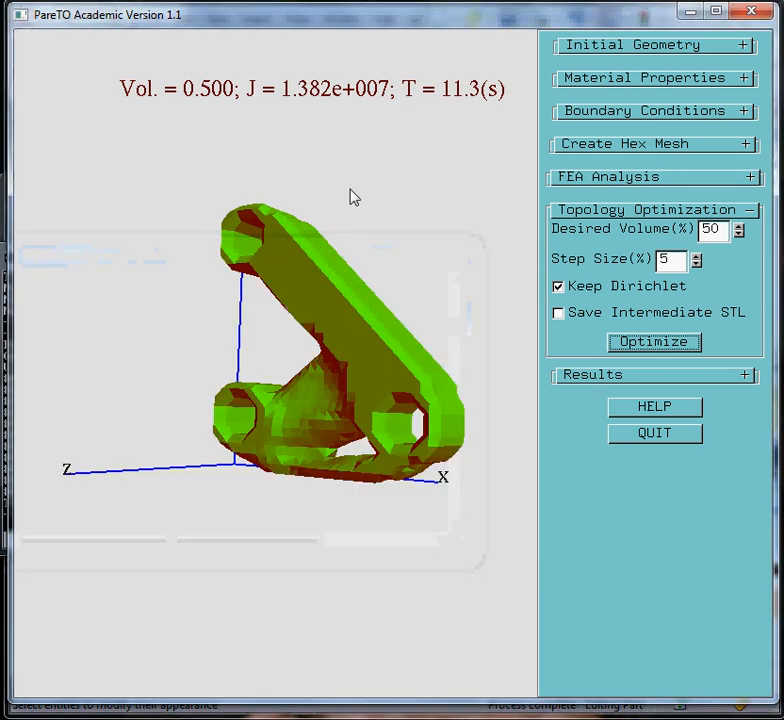
{"action": "left_click_drag", "start_coordinate": [352, 198], "coordinate": [316, 330]}
{"action": "type", "text": "40"}
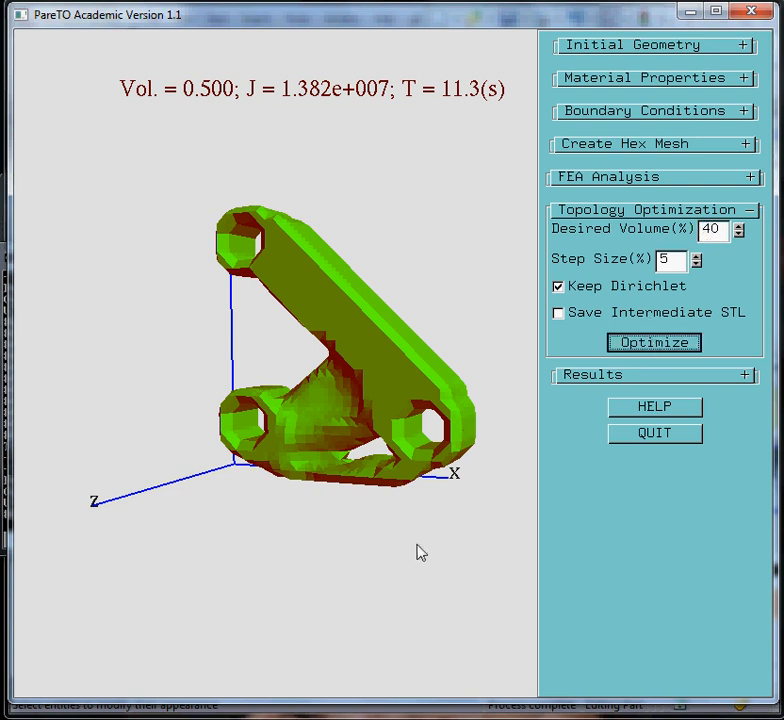
{"action": "left_click", "coordinate": [654, 342]}
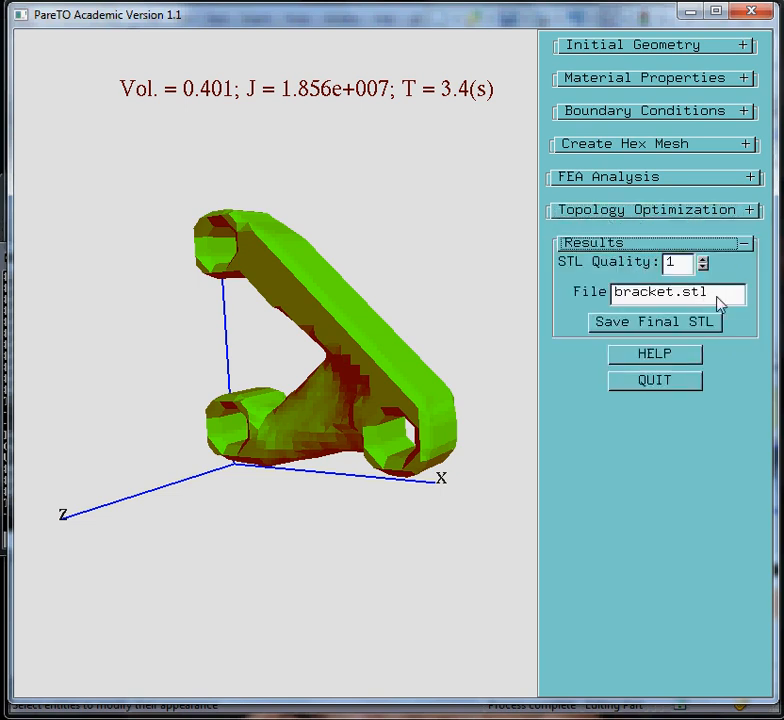
{"action": "mouse_move", "coordinate": [588, 282]}
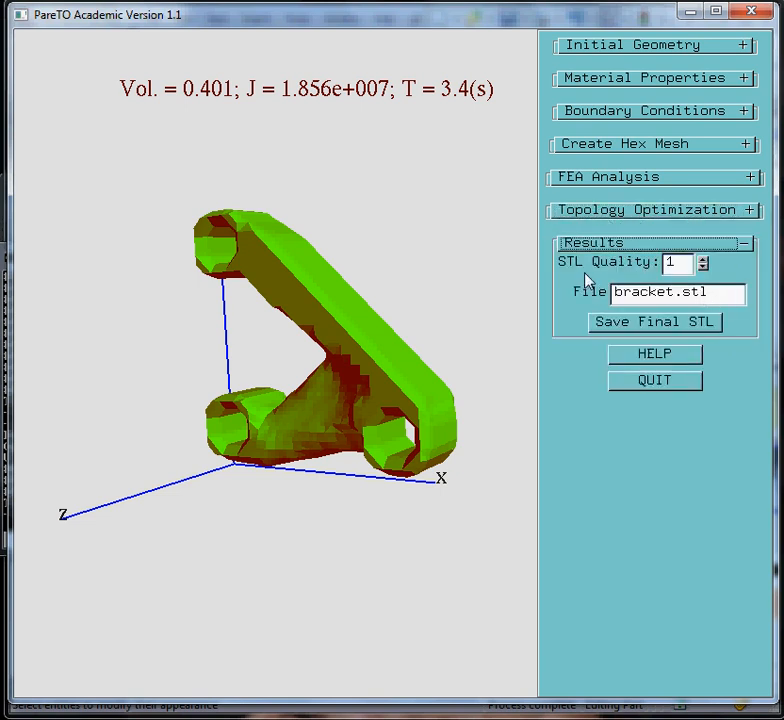
{"action": "mouse_move", "coordinate": [680, 316]}
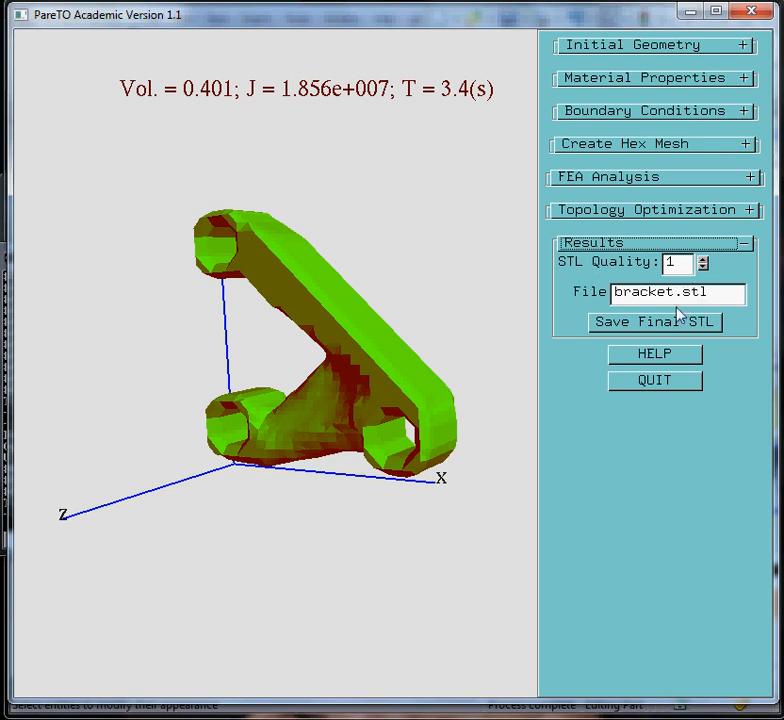
{"action": "mouse_move", "coordinate": [652, 330]}
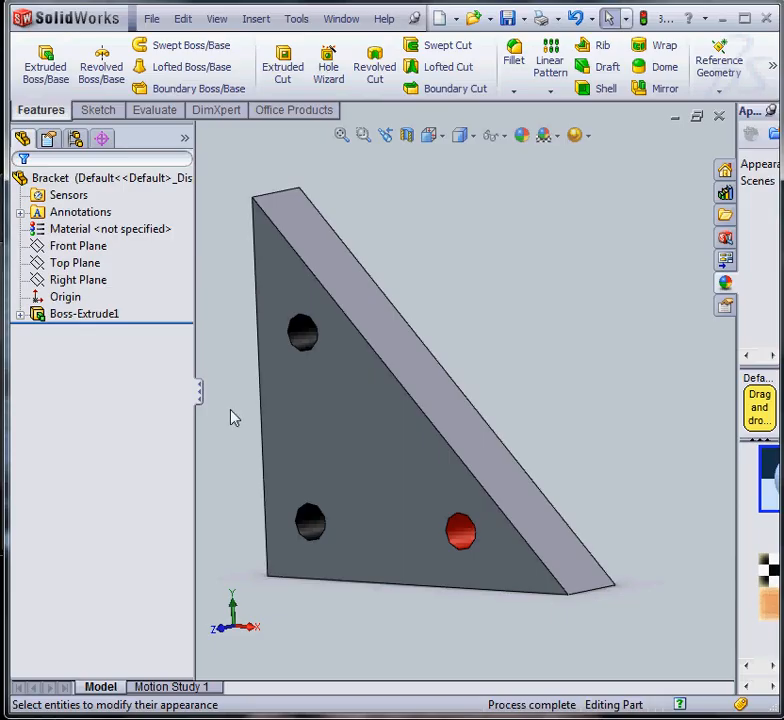
{"action": "mouse_move", "coordinate": [344, 192]}
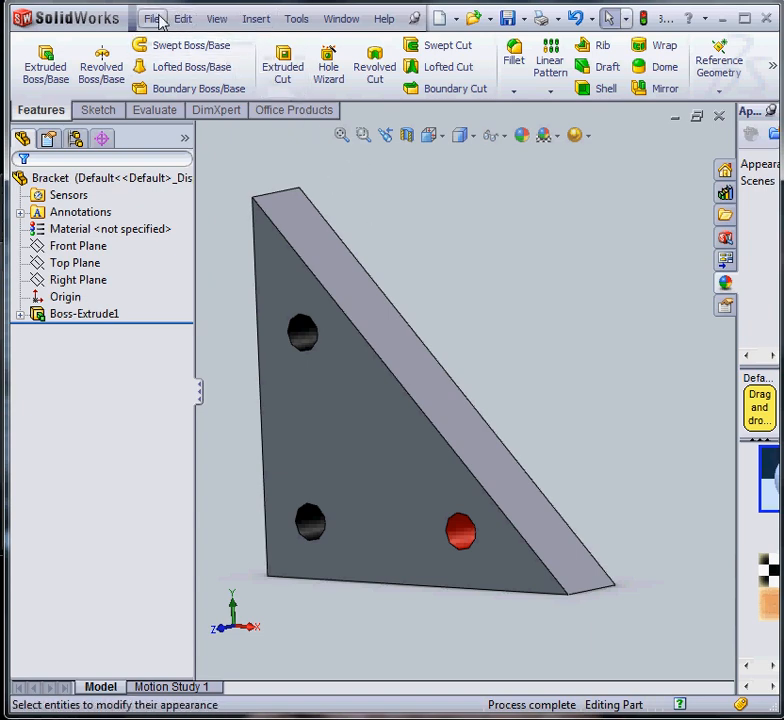
Step: Open bracket.stl from the STLFiles folder with the STL (*.stl) file filter
{"action": "left_click", "coordinate": [152, 18]}
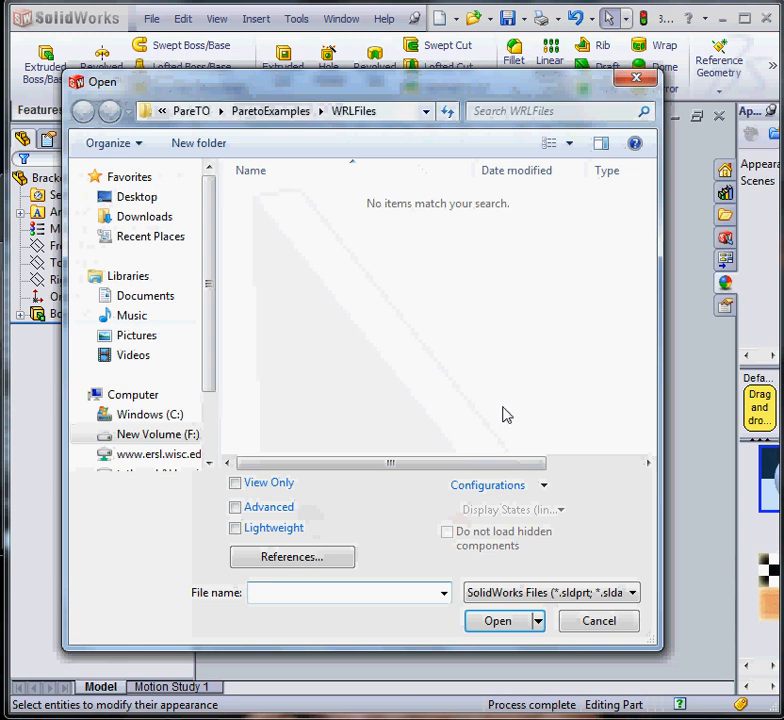
{"action": "left_click", "coordinate": [632, 592]}
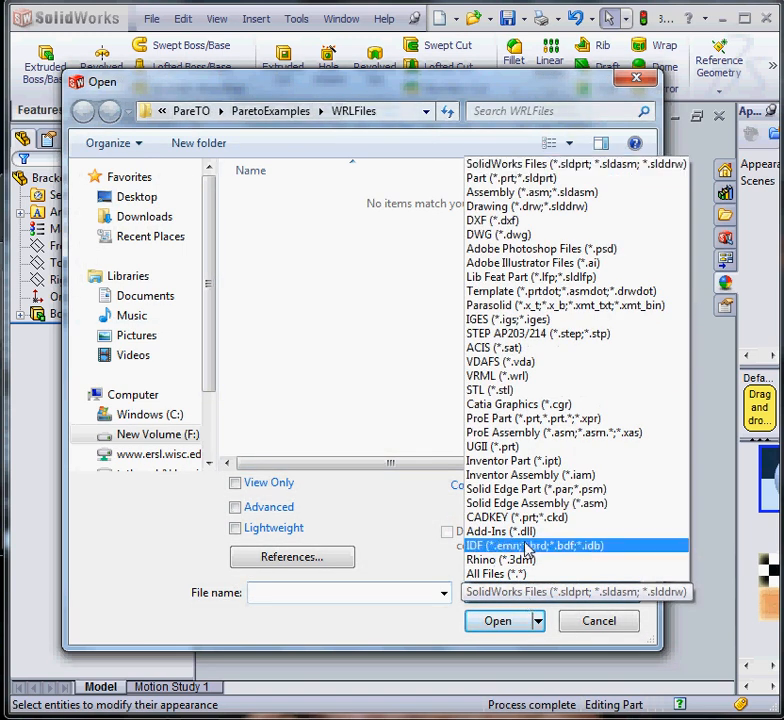
{"action": "left_click", "coordinate": [490, 388]}
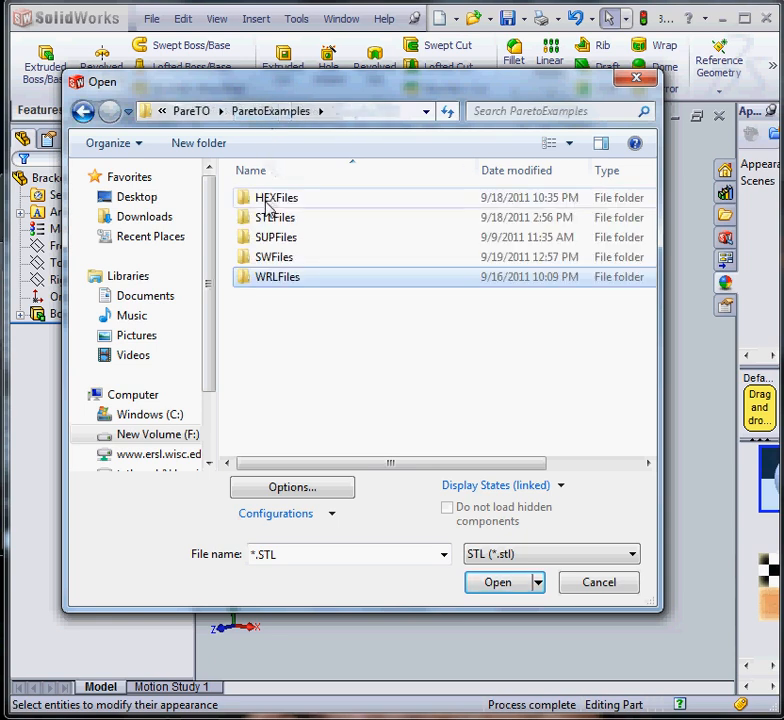
{"action": "double_click", "coordinate": [272, 216]}
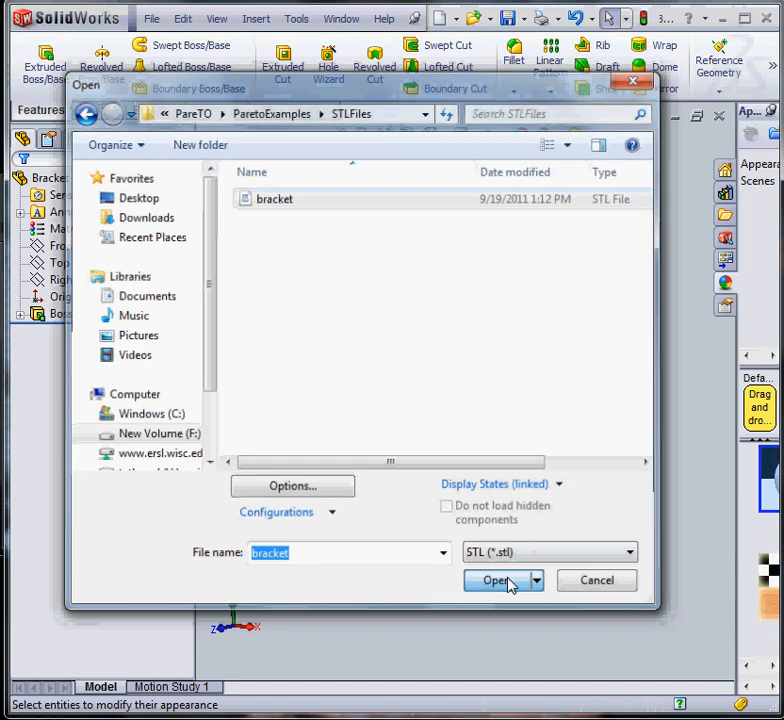
{"action": "left_click", "coordinate": [496, 580]}
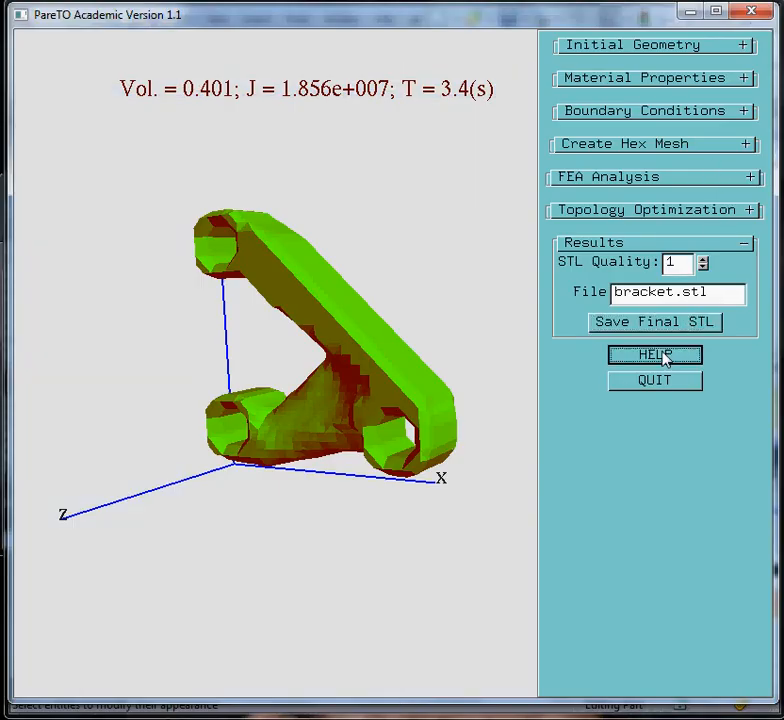
Step: Display PareTO's help contact message above the 40%-volume optimized bracket
{"action": "left_click", "coordinate": [654, 356]}
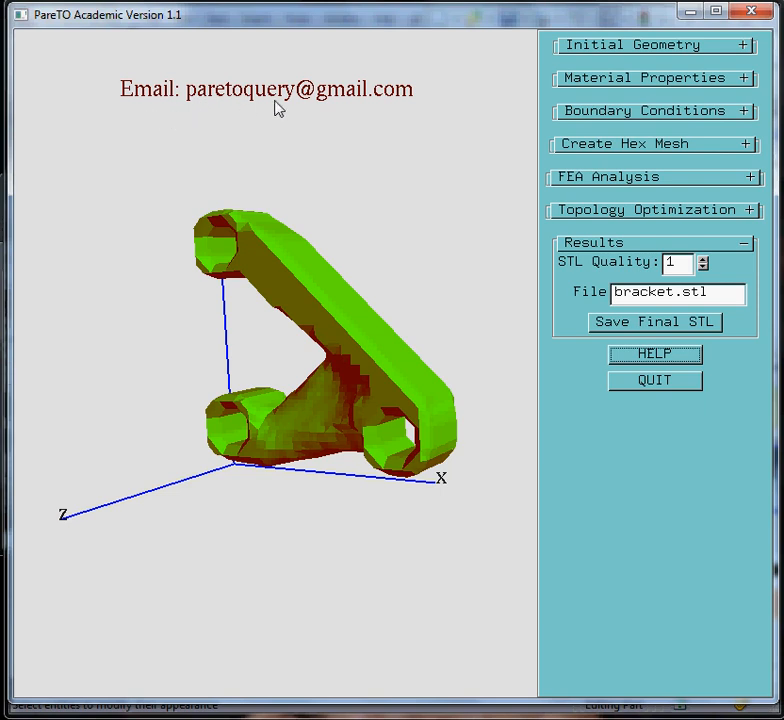
{"action": "mouse_move", "coordinate": [400, 108]}
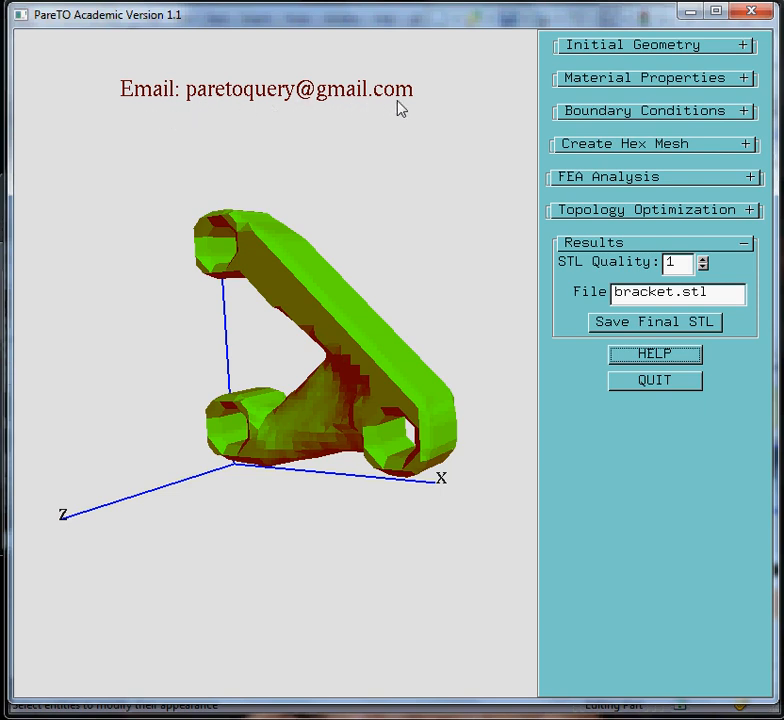